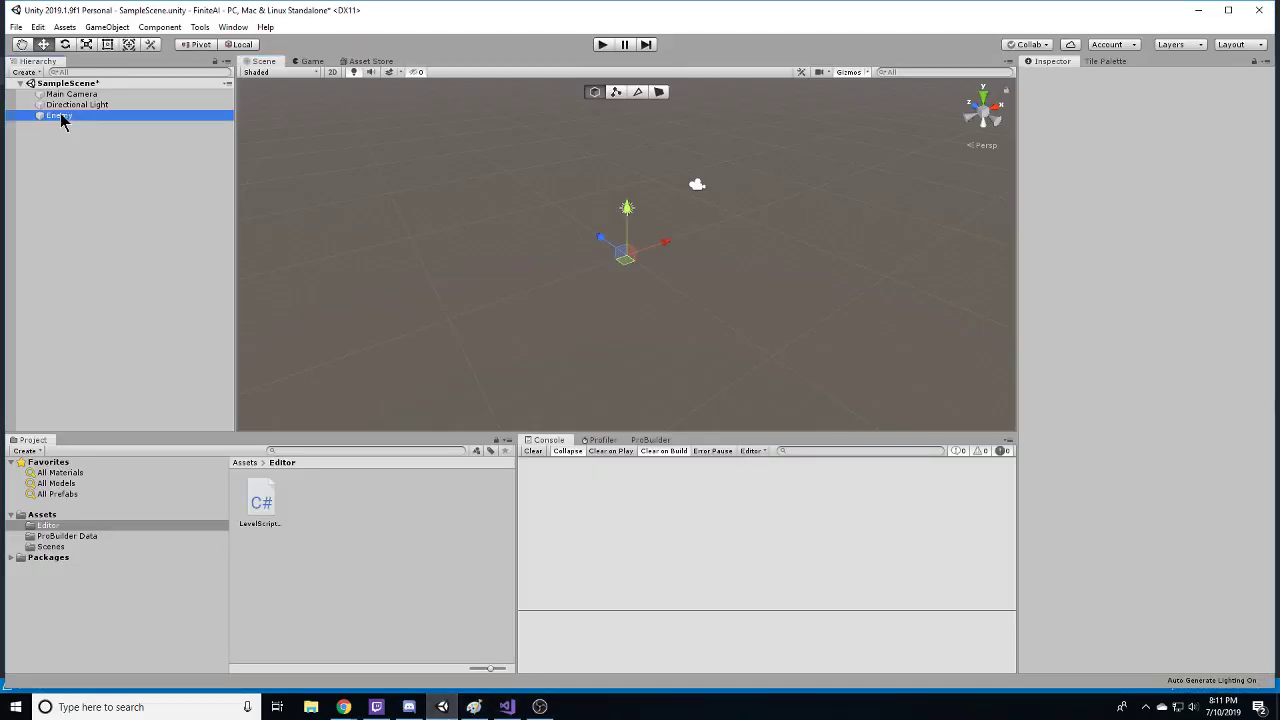
Step: Select Enemy in the Hierarchy to show its Transform and Level Script (Level 1)
left_click(58, 115)
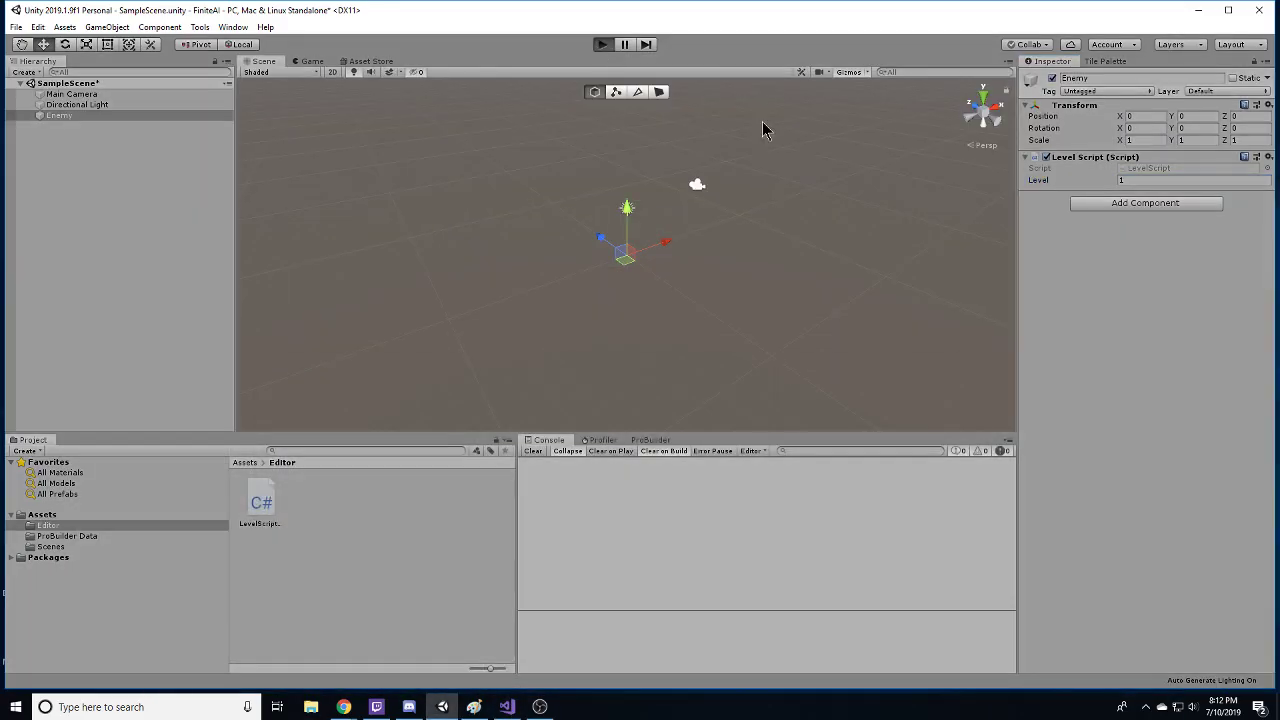
left_click(602, 44)
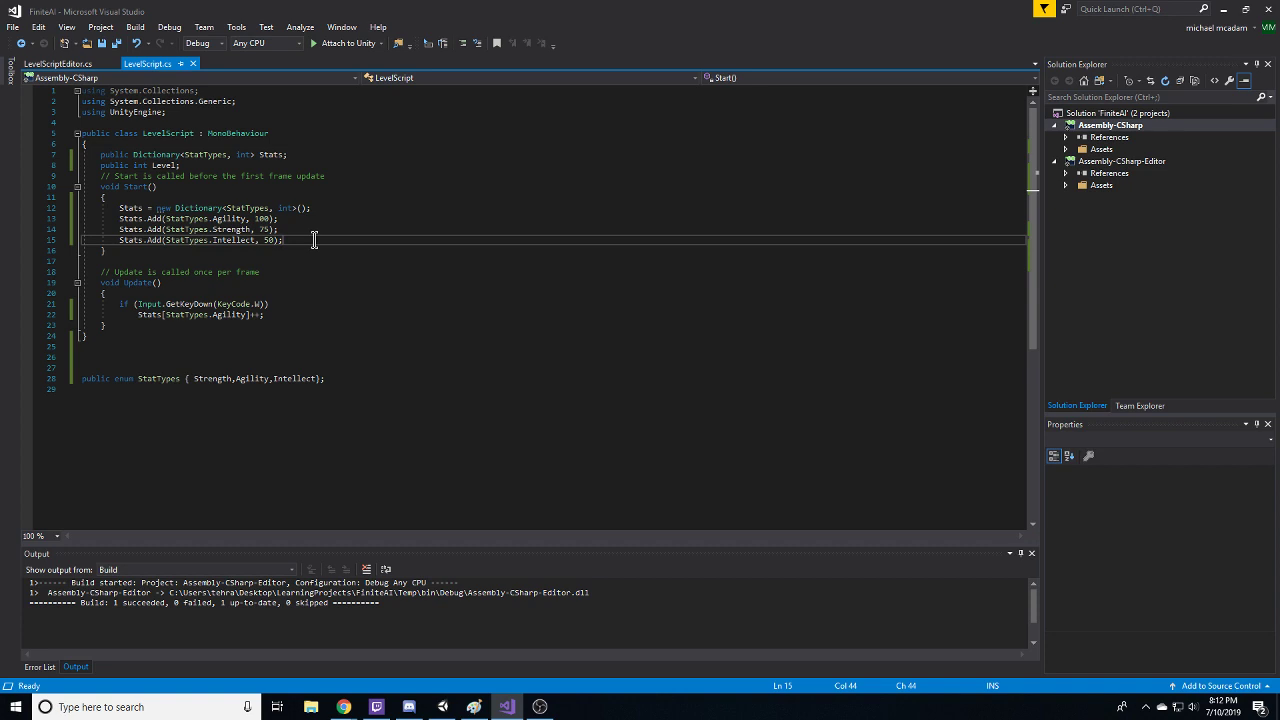
mouse_move(317, 240)
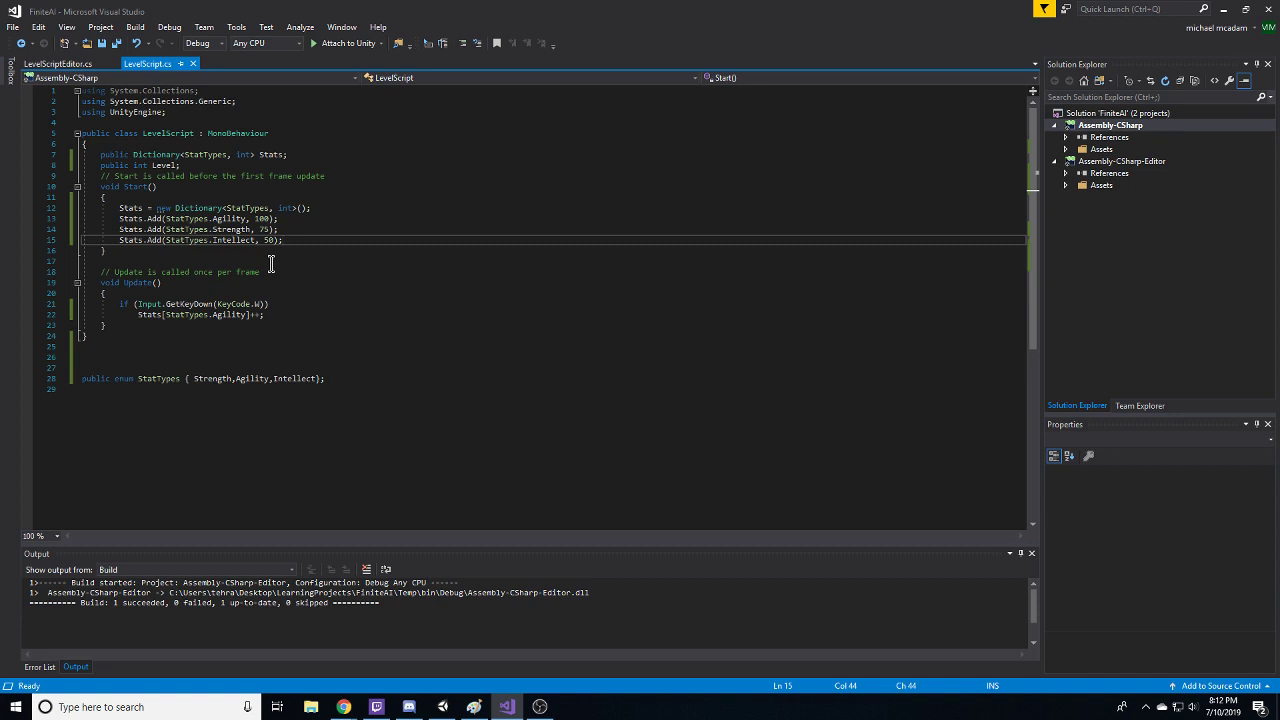
mouse_move(253, 276)
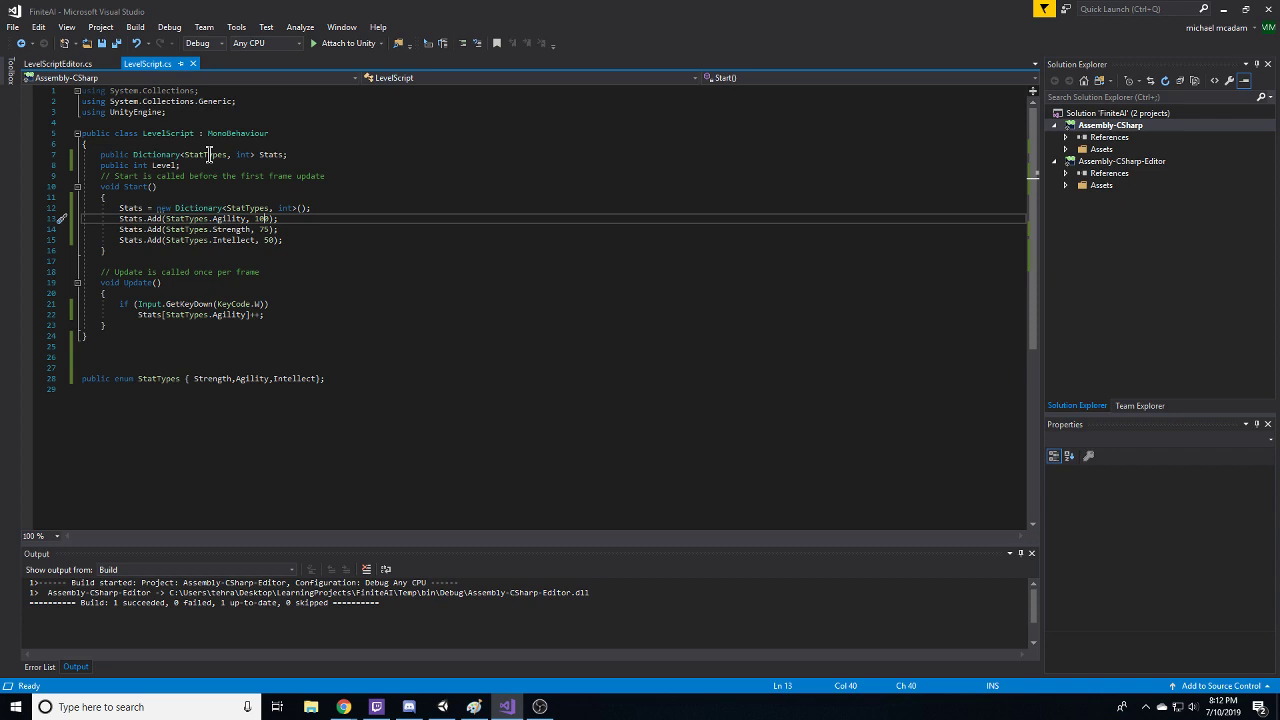
Step: Review LevelScript.cs's Agility, Strength and Intellect dictionary, then view LevelScriptEditor.cs
left_click(228, 314)
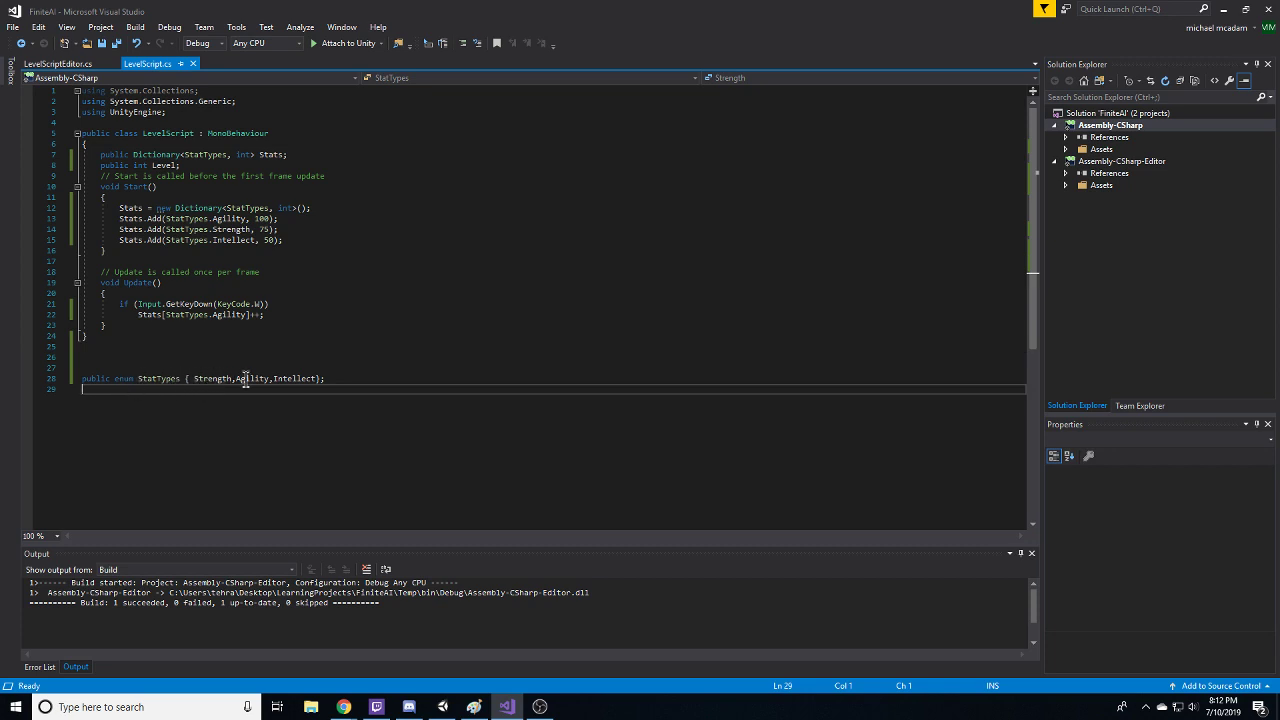
mouse_move(205, 154)
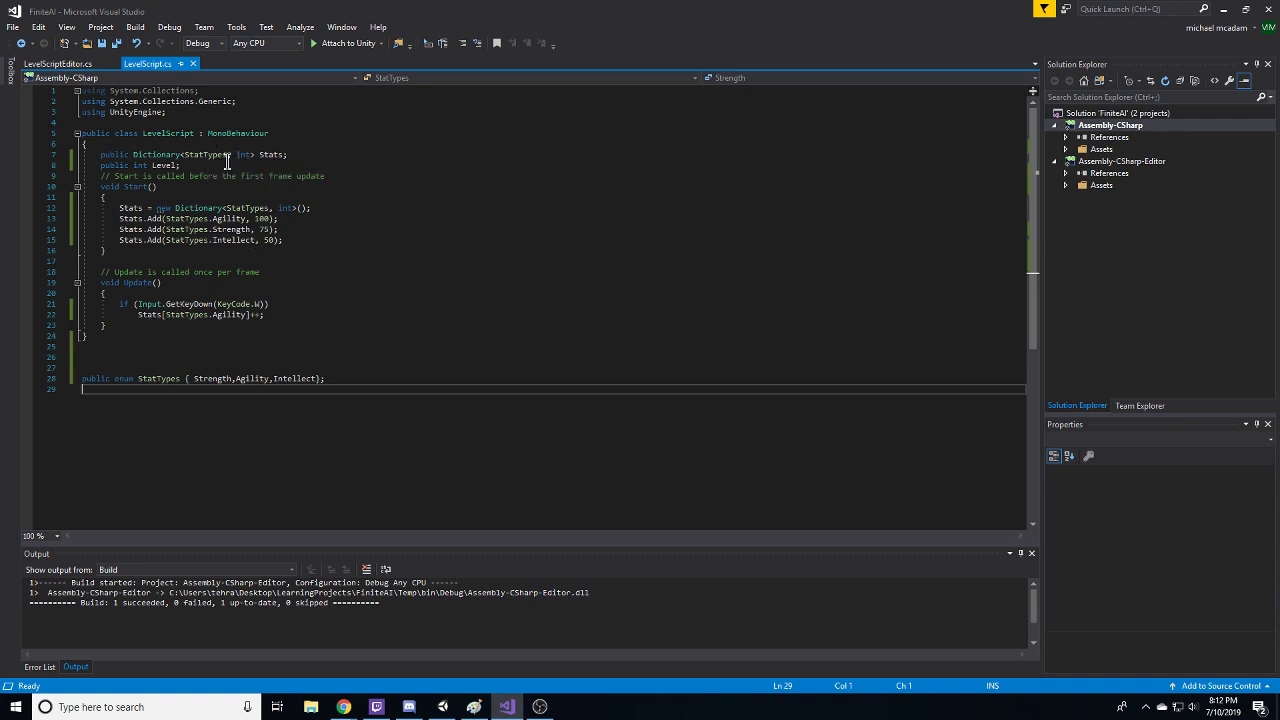
left_click(55, 63)
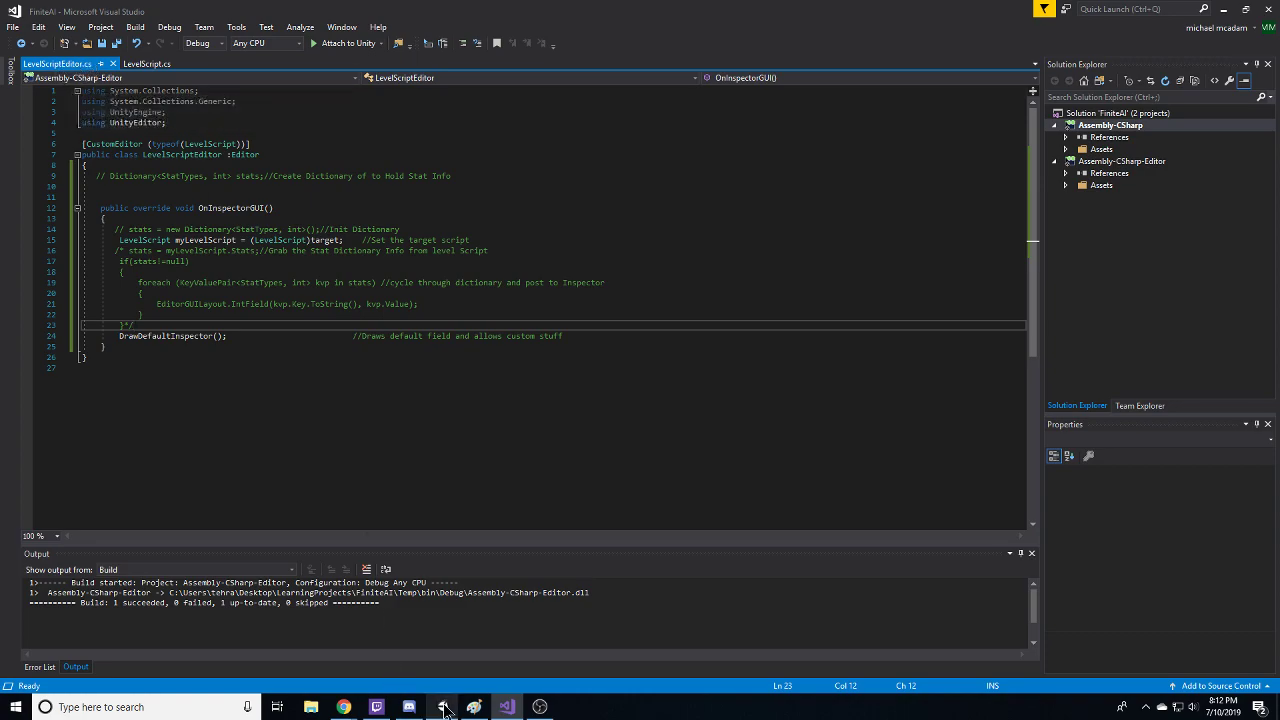
Step: Preview LevelScriptEditor from Assets > Editor in Unity, then return to Visual Studio
left_click(442, 707)
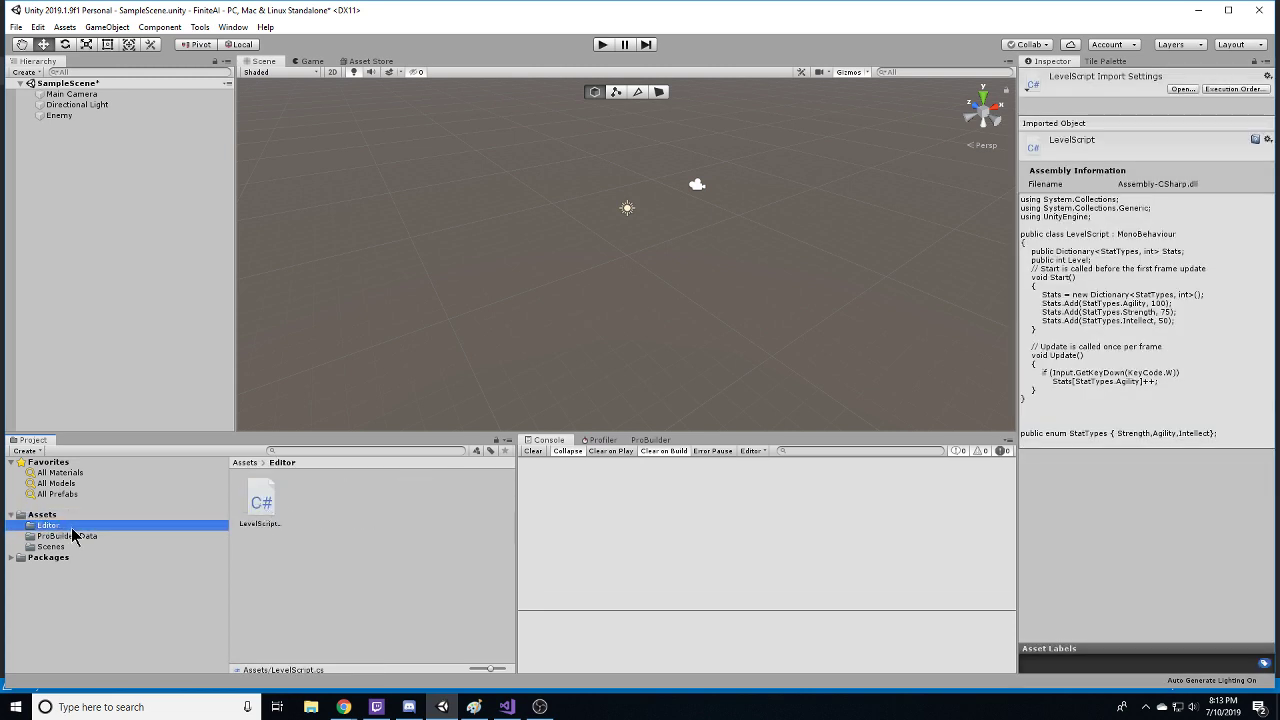
left_click(260, 500)
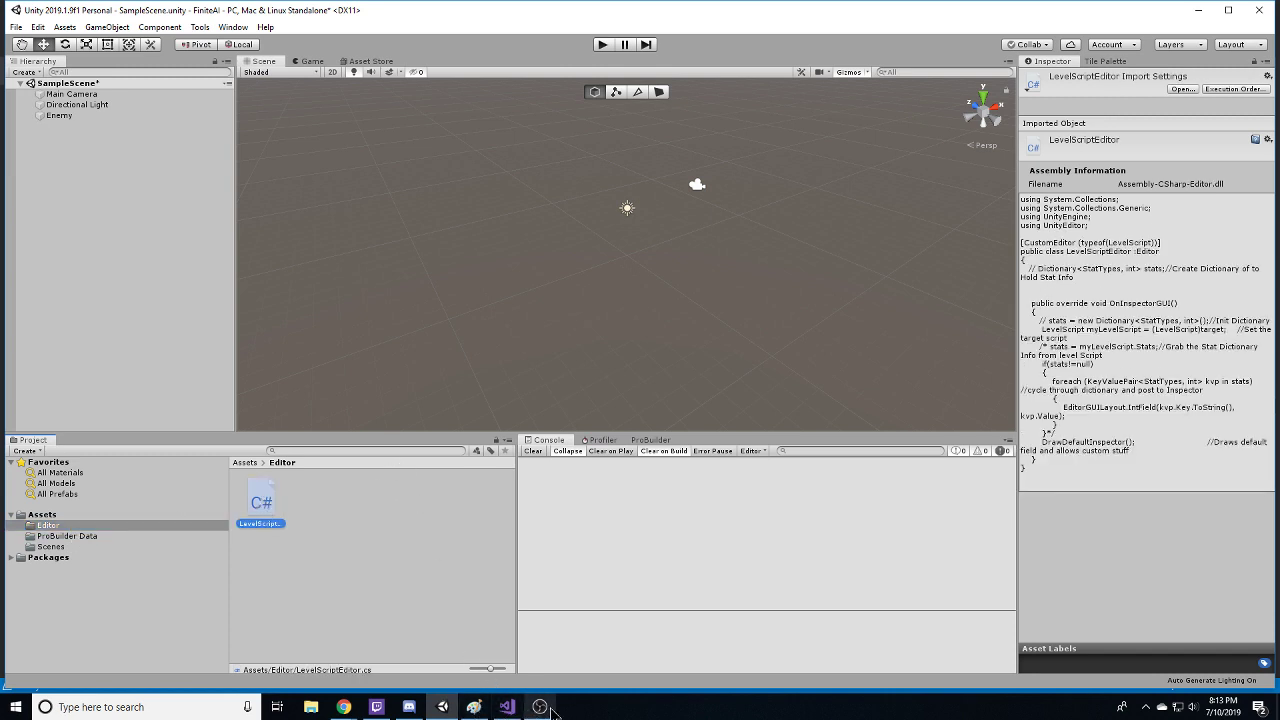
left_click(505, 707)
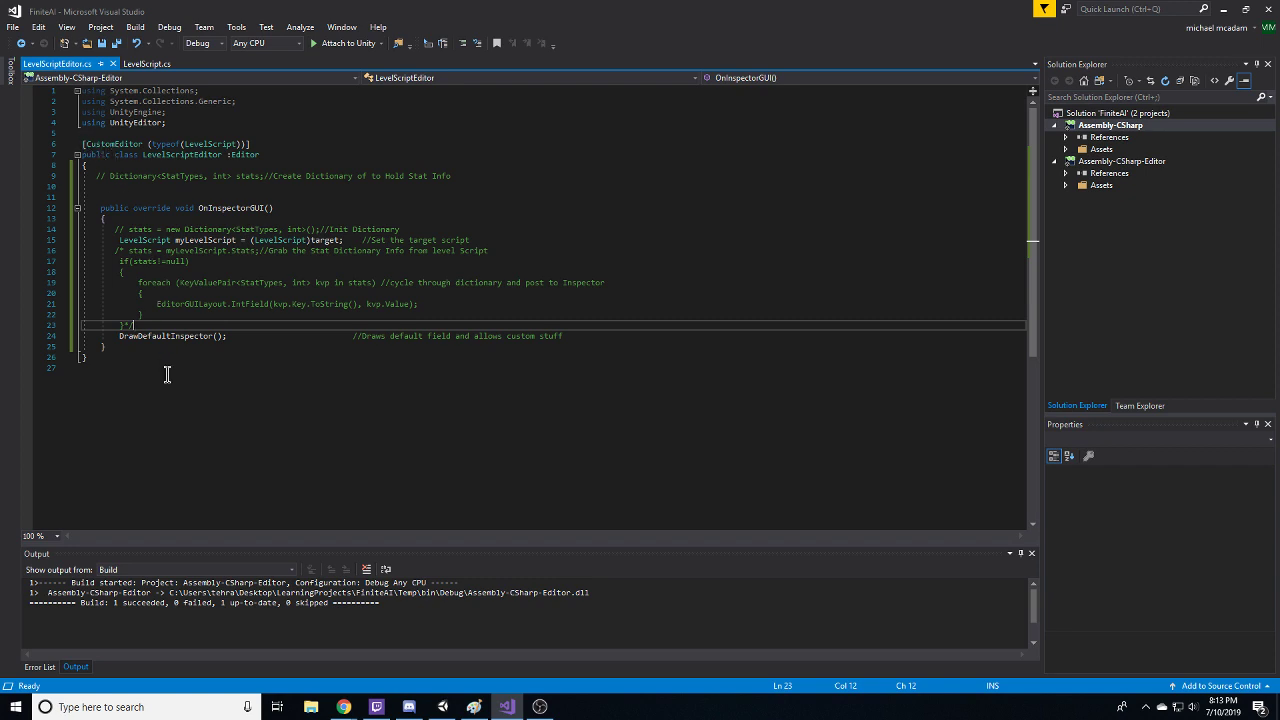
mouse_move(195, 143)
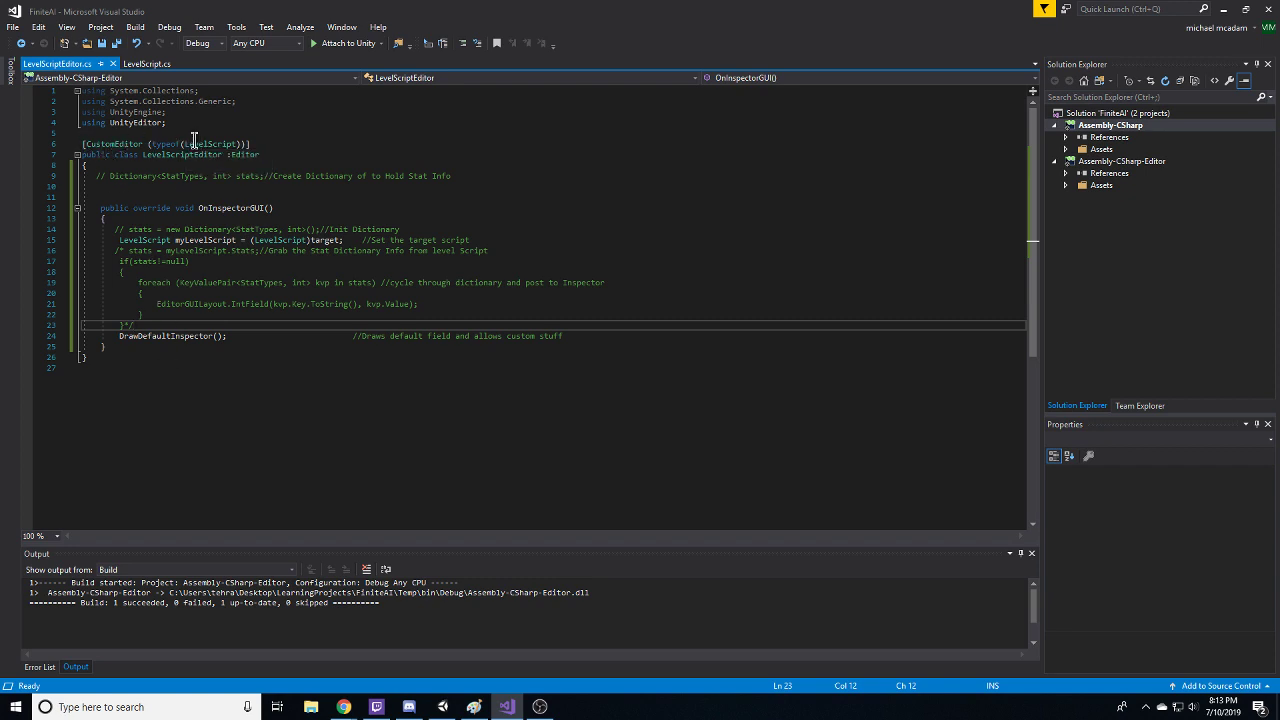
Step: Uncomment the Dictionary<StatTypes, int> stats; declaration in LevelScriptEditor.cs
double_click(208, 144)
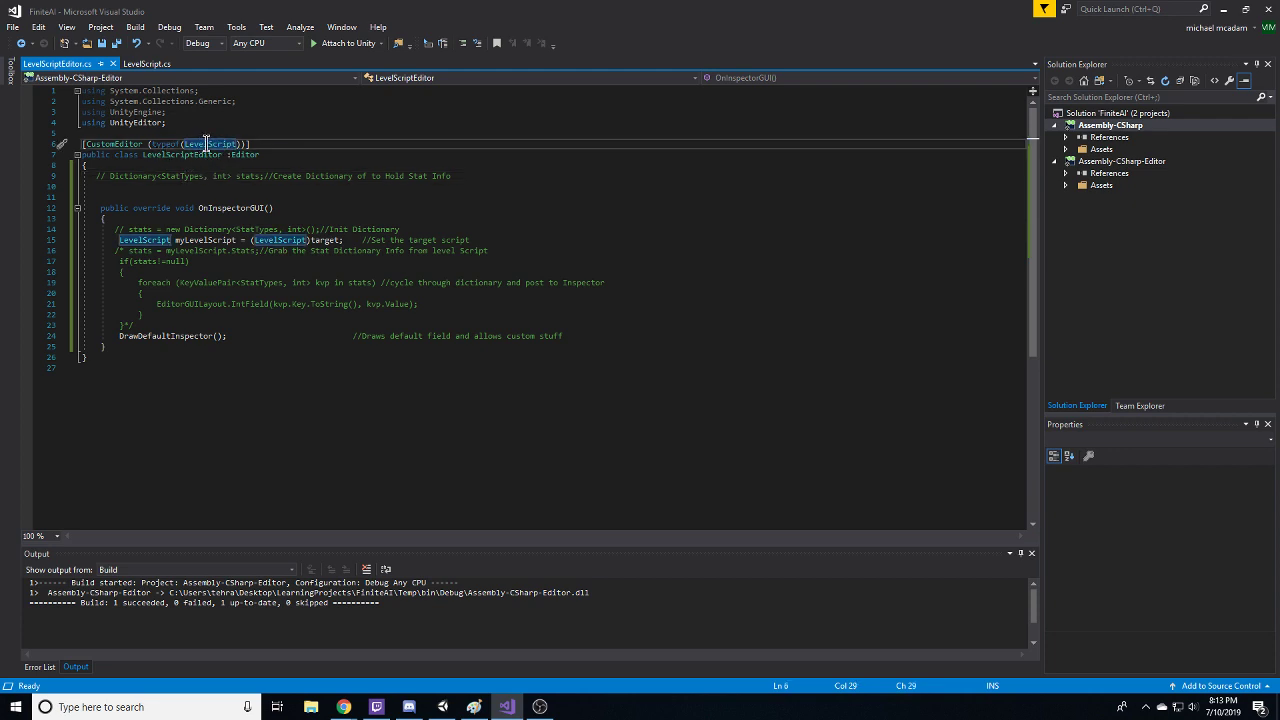
left_click(180, 176)
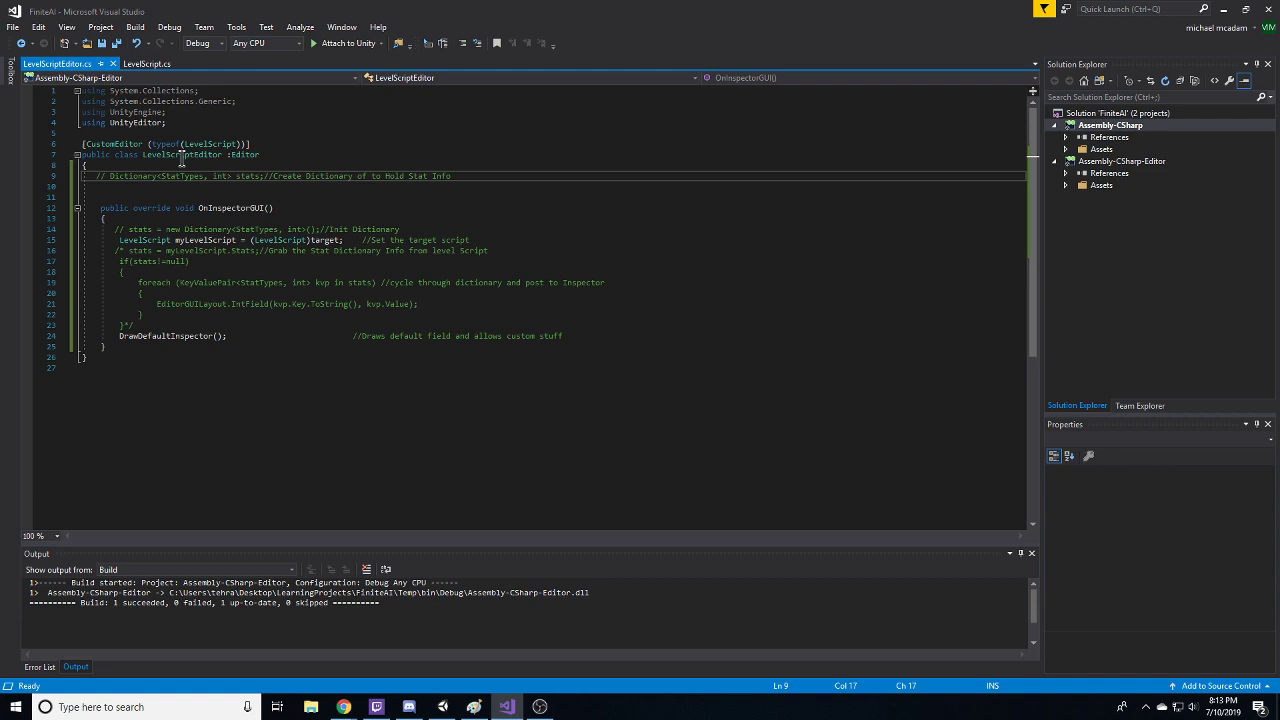
mouse_move(128, 211)
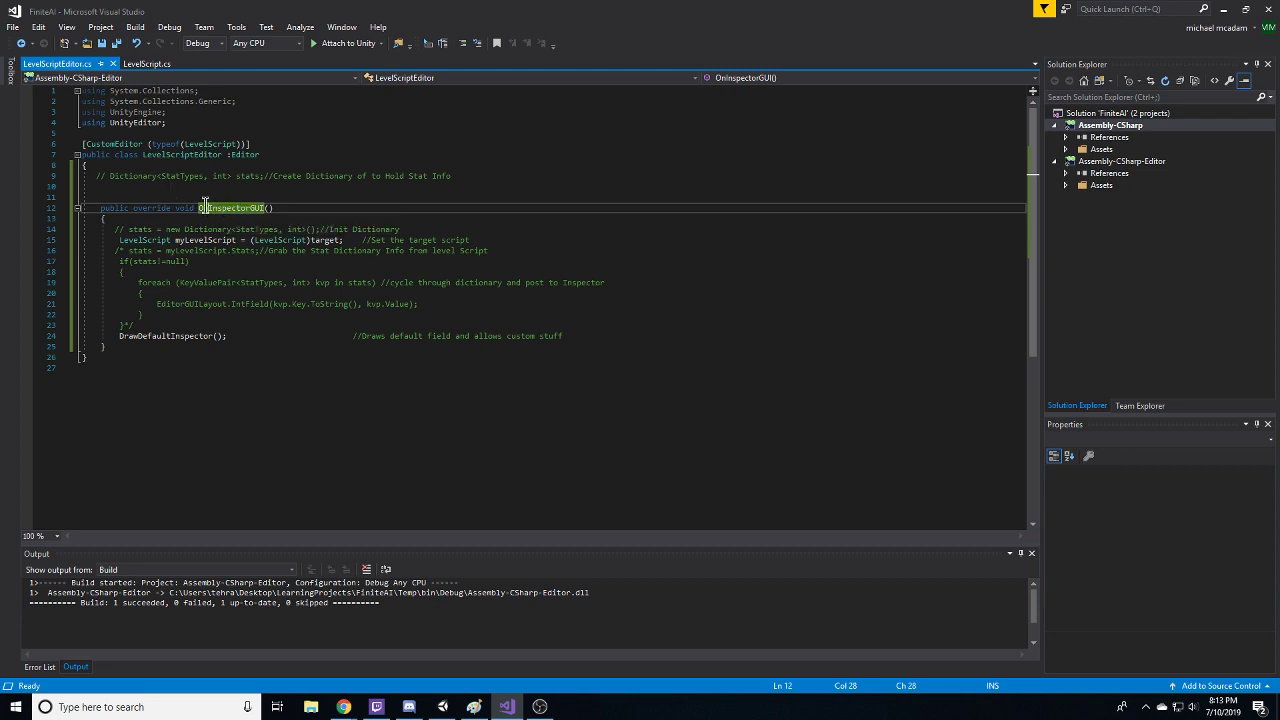
left_click(441, 707)
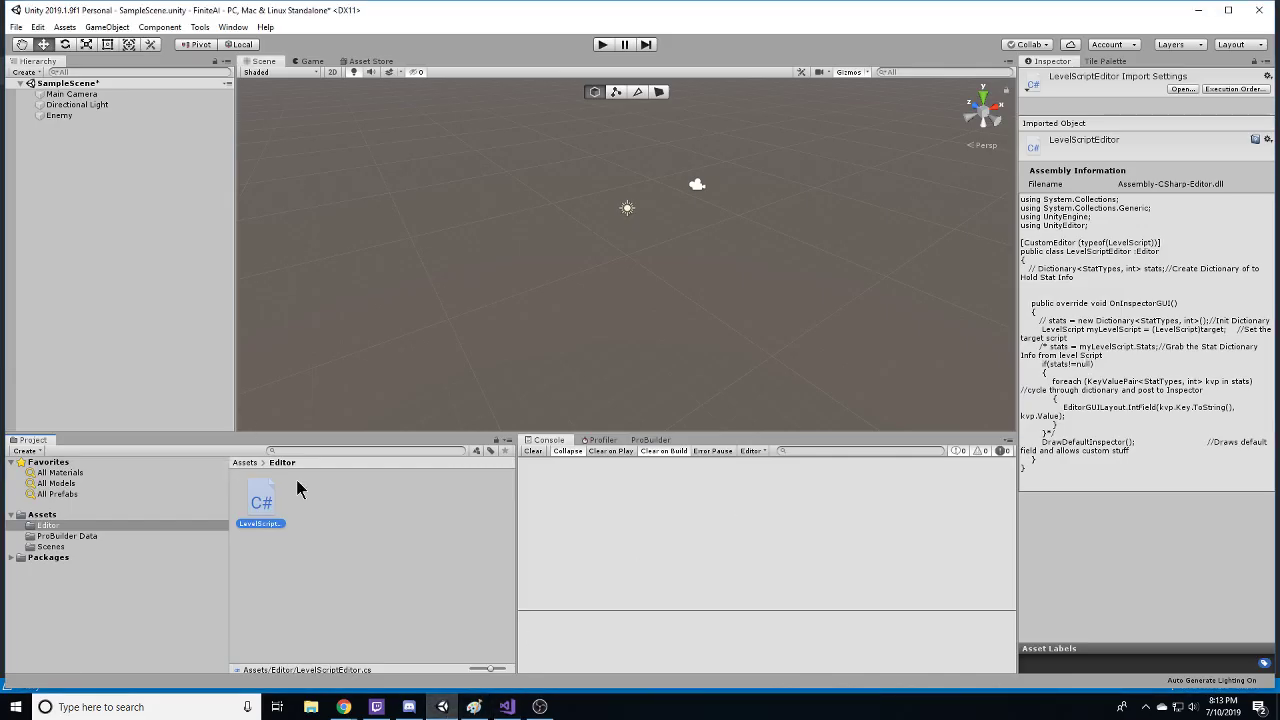
mouse_move(507, 707)
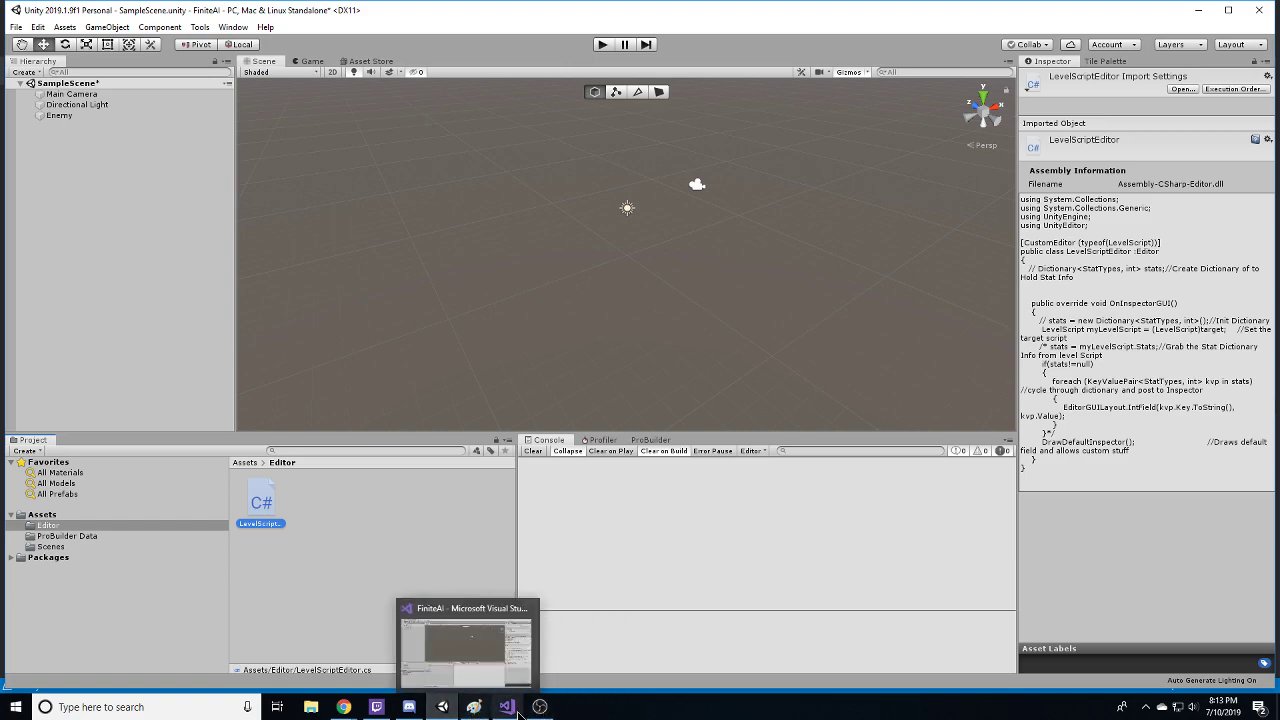
left_click(465, 645)
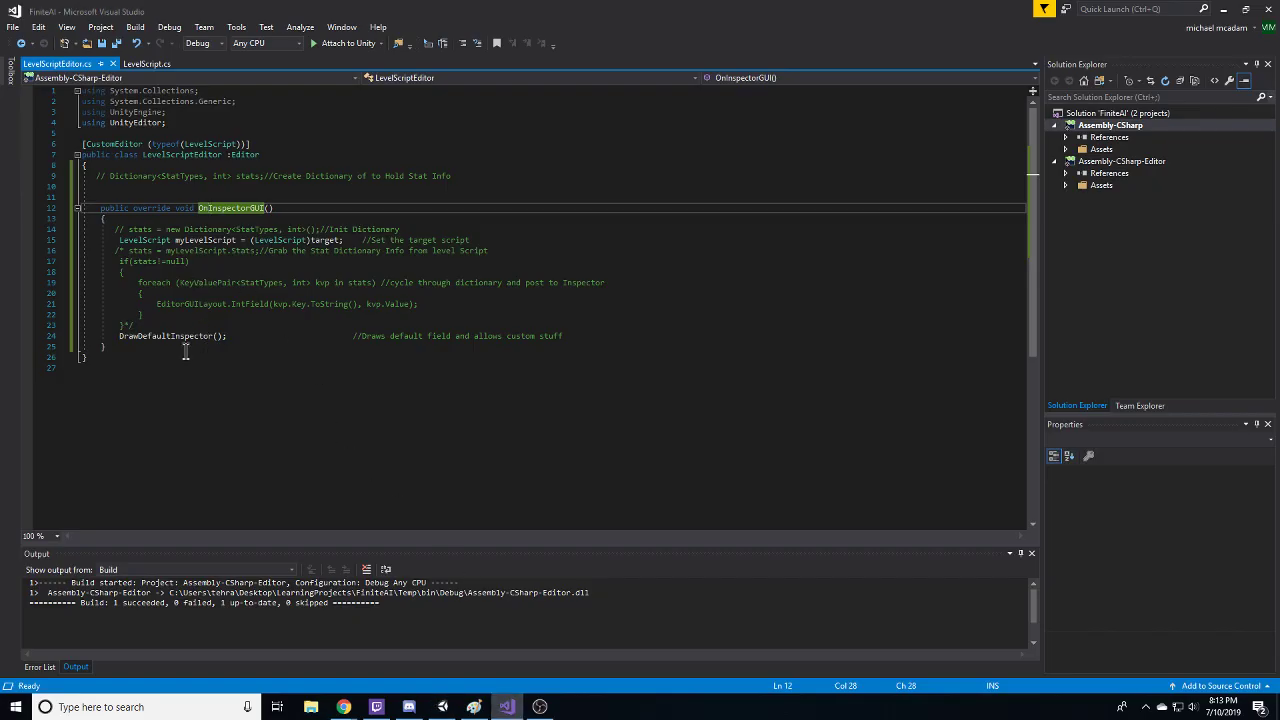
double_click(165, 336)
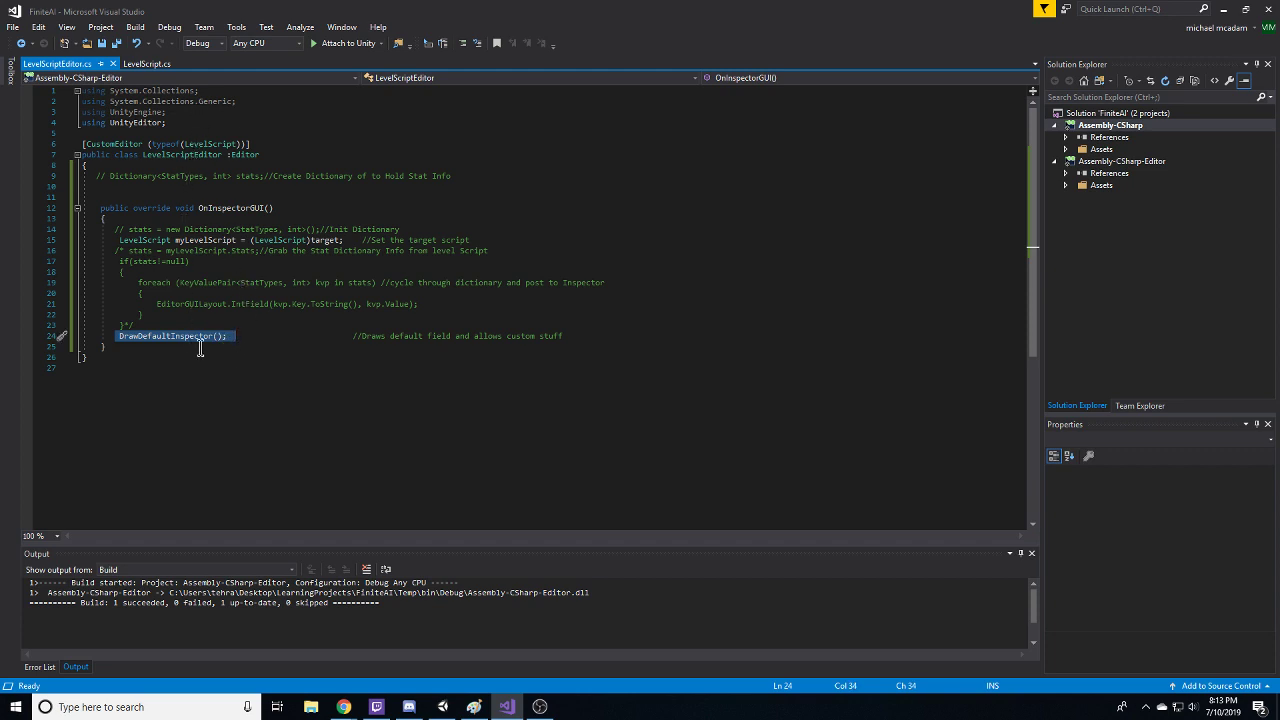
mouse_move(174, 368)
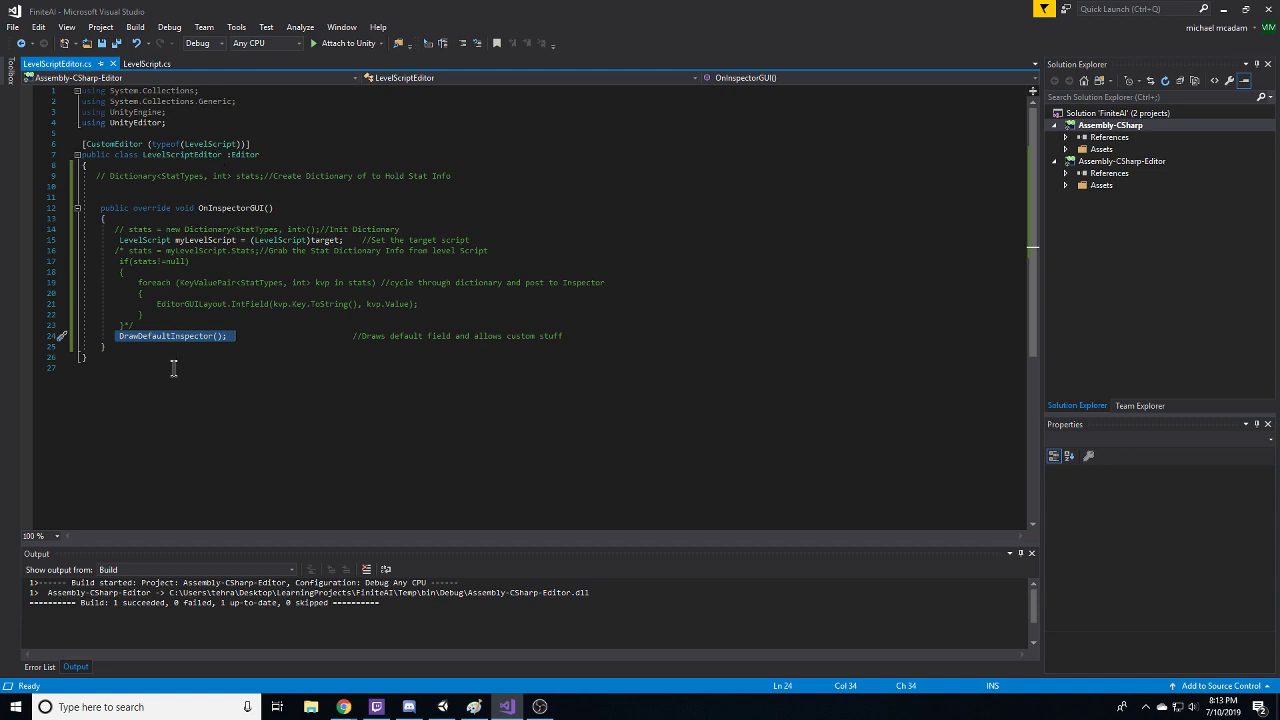
double_click(210, 143)
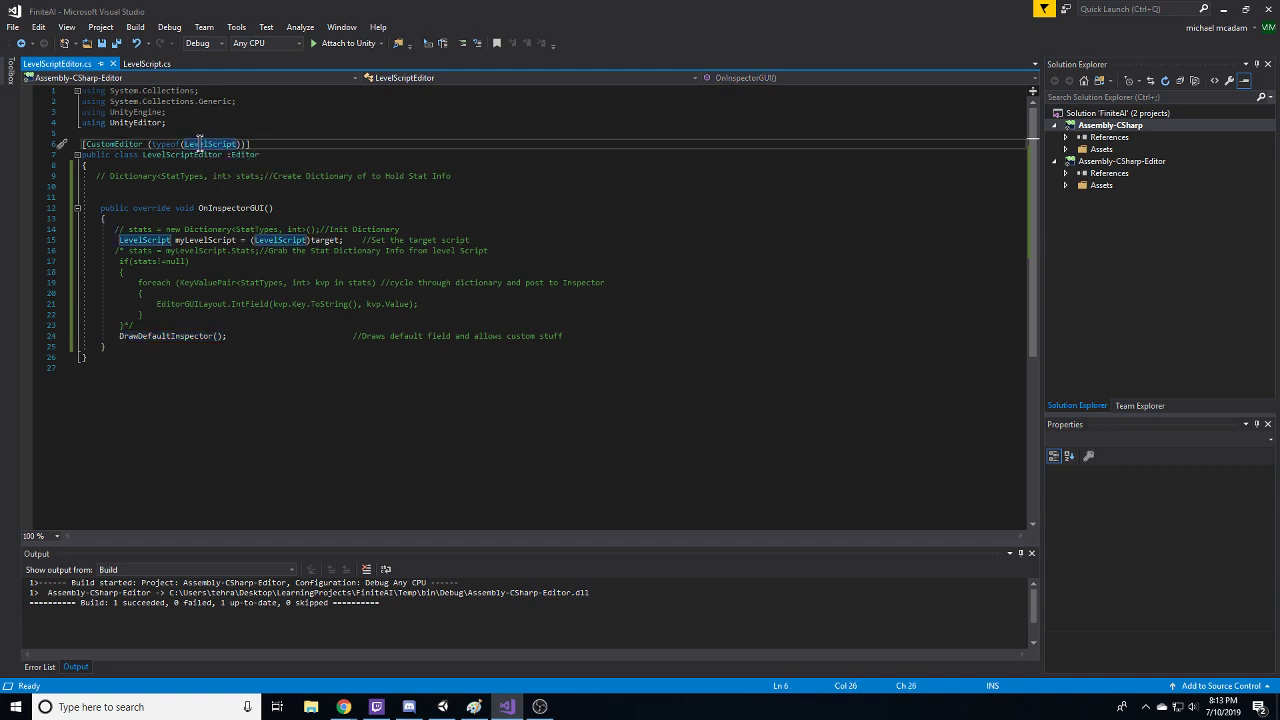
mouse_move(210, 144)
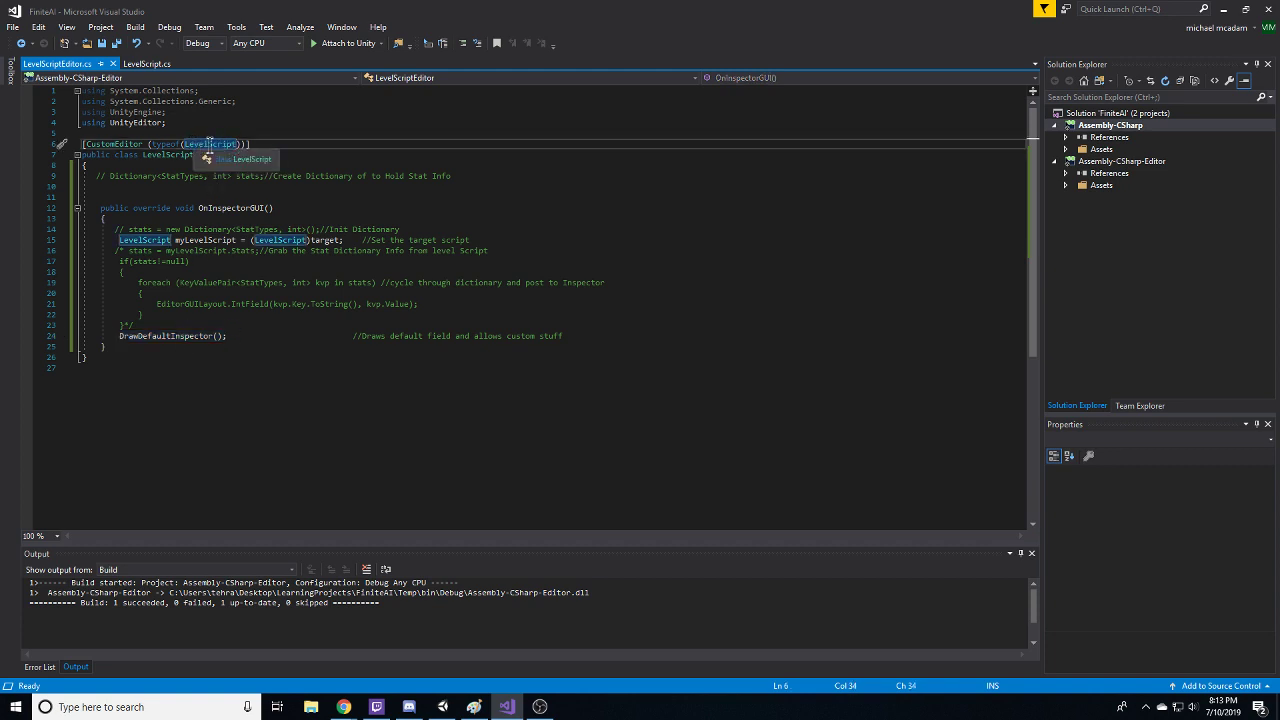
left_click(225, 336)
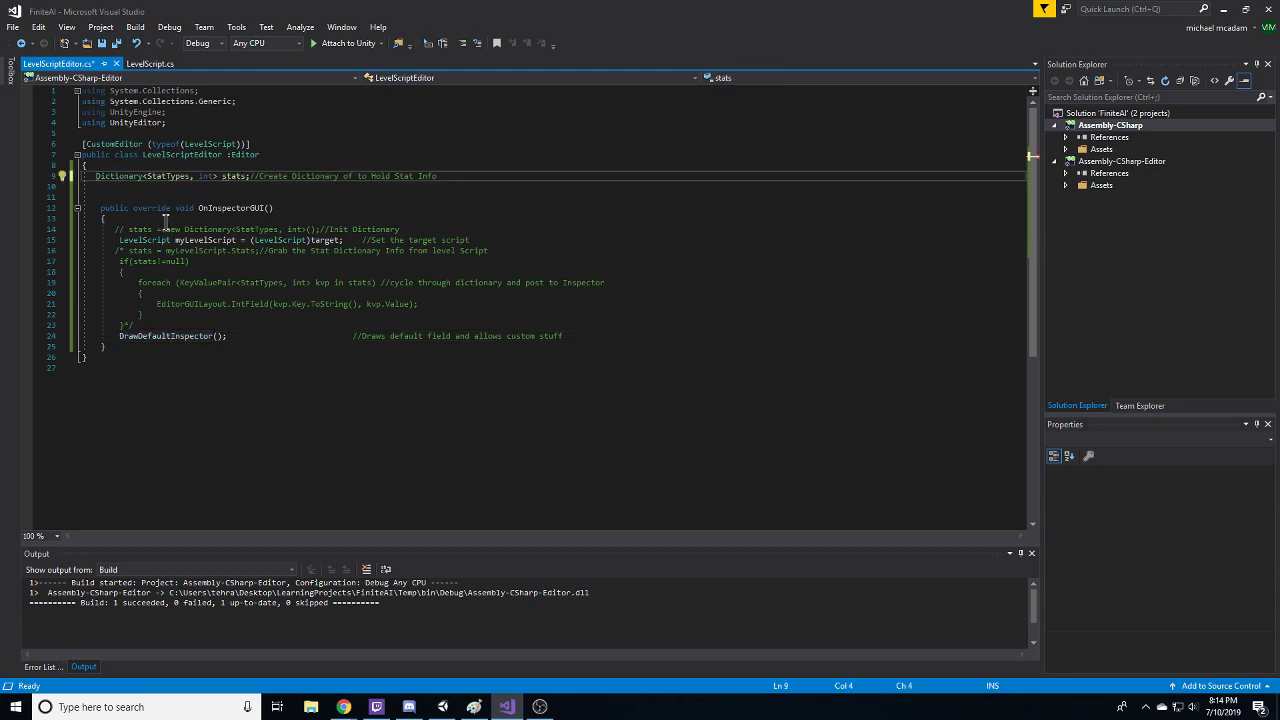
Step: Uncomment the stats initialisation, the myLevelScript.Stats fetch and the foreach IntField loop
double_click(125, 176)
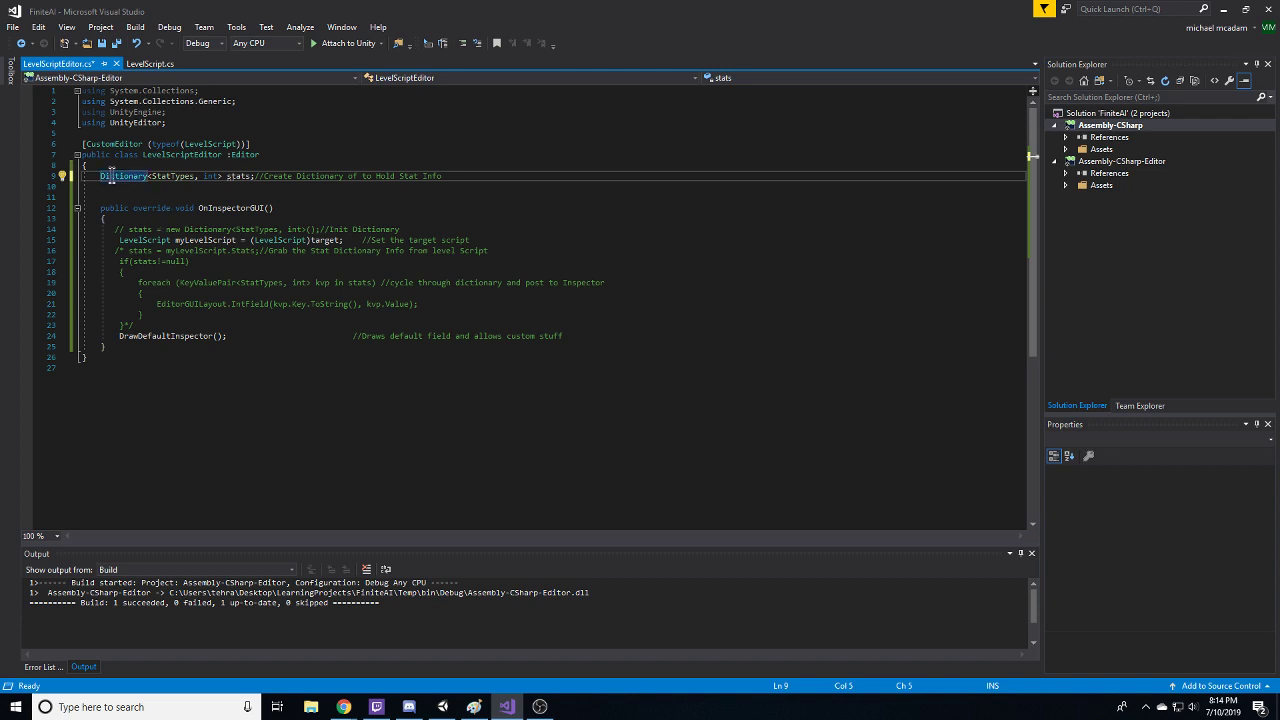
mouse_move(178, 176)
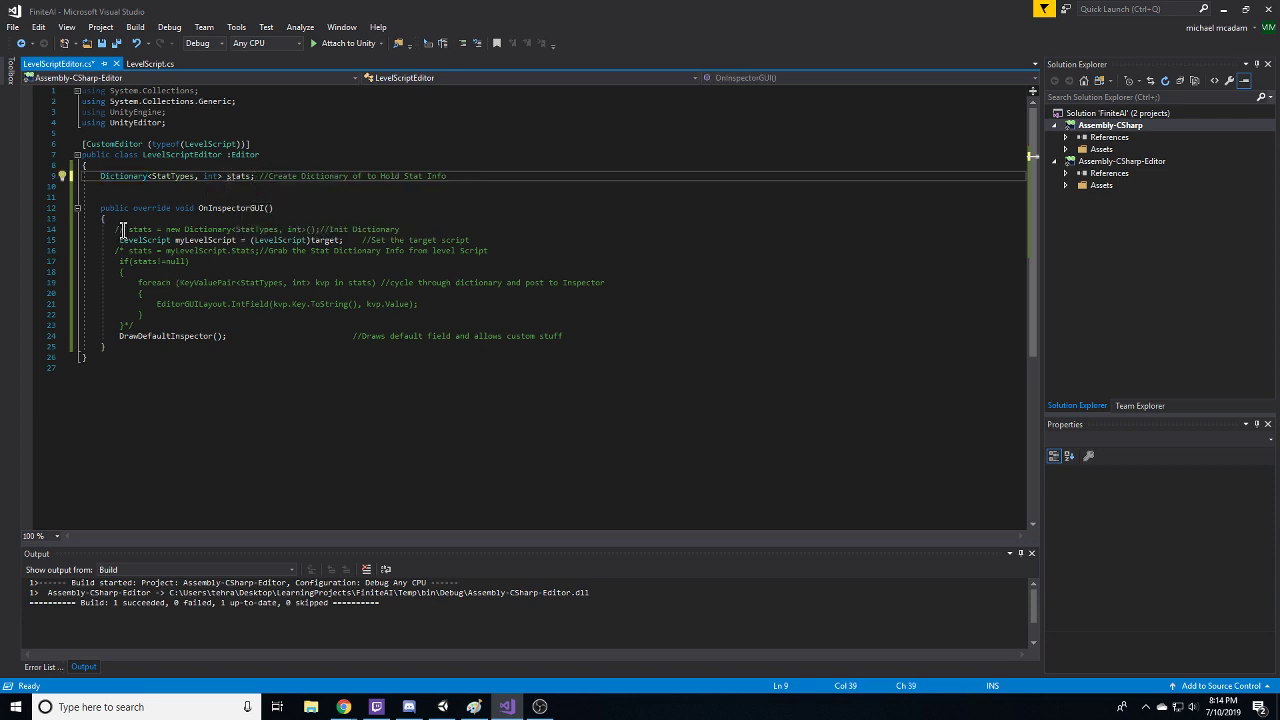
left_click(128, 229)
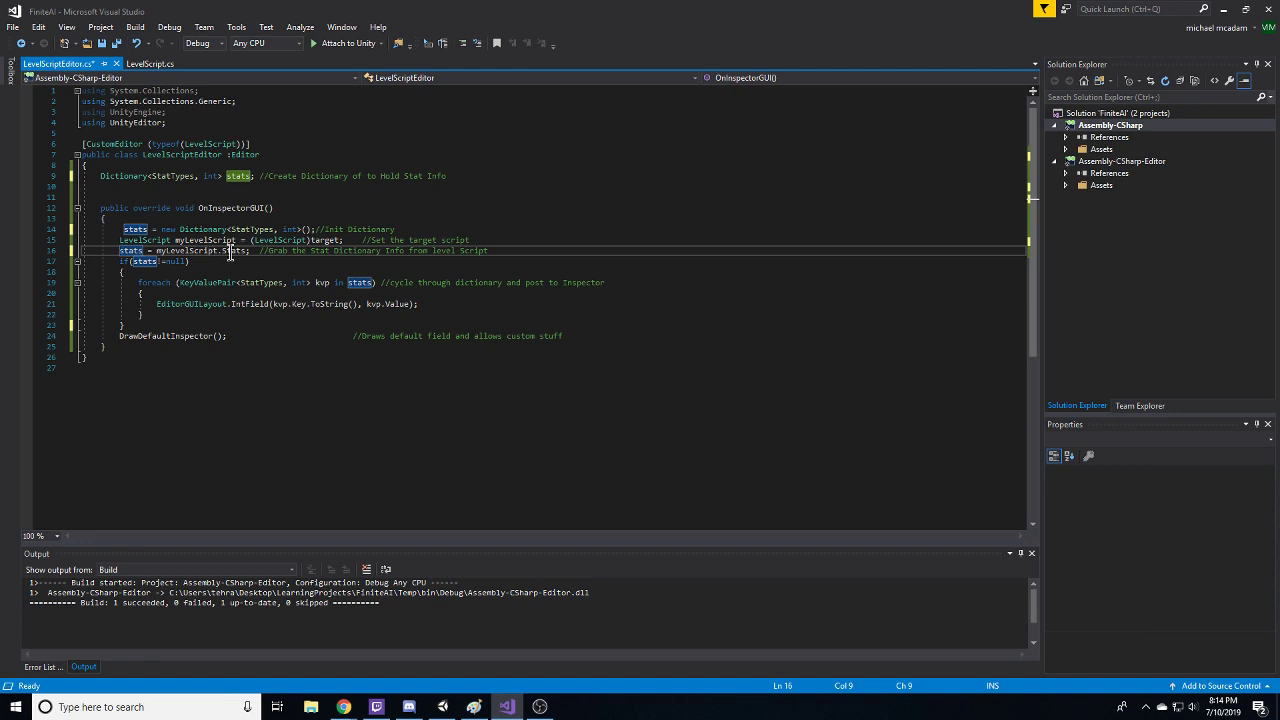
mouse_move(200, 239)
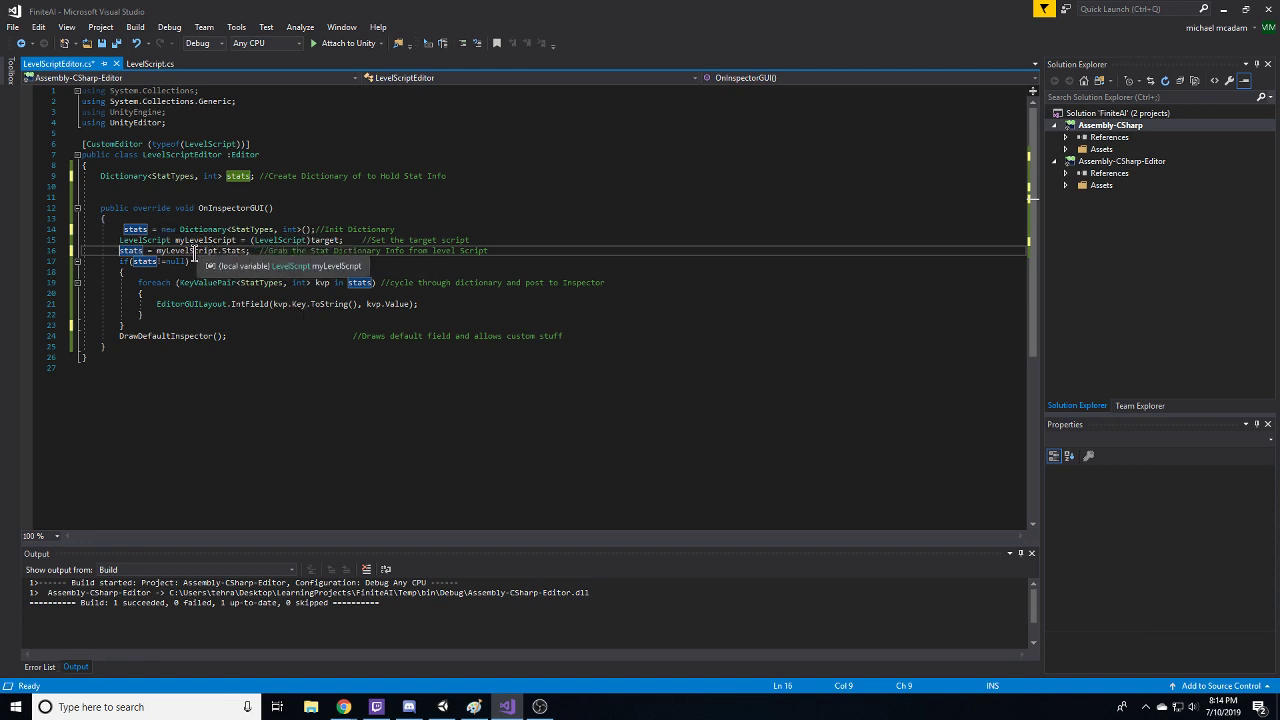
mouse_move(235, 250)
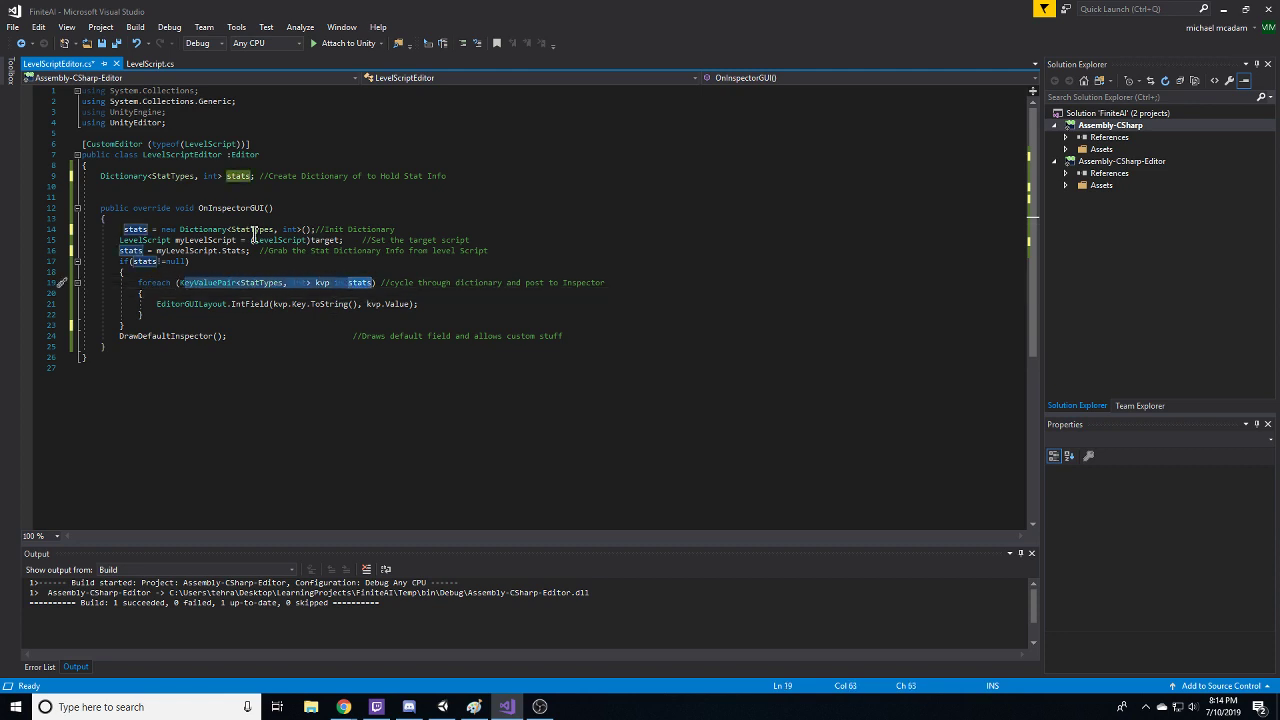
left_click(168, 176)
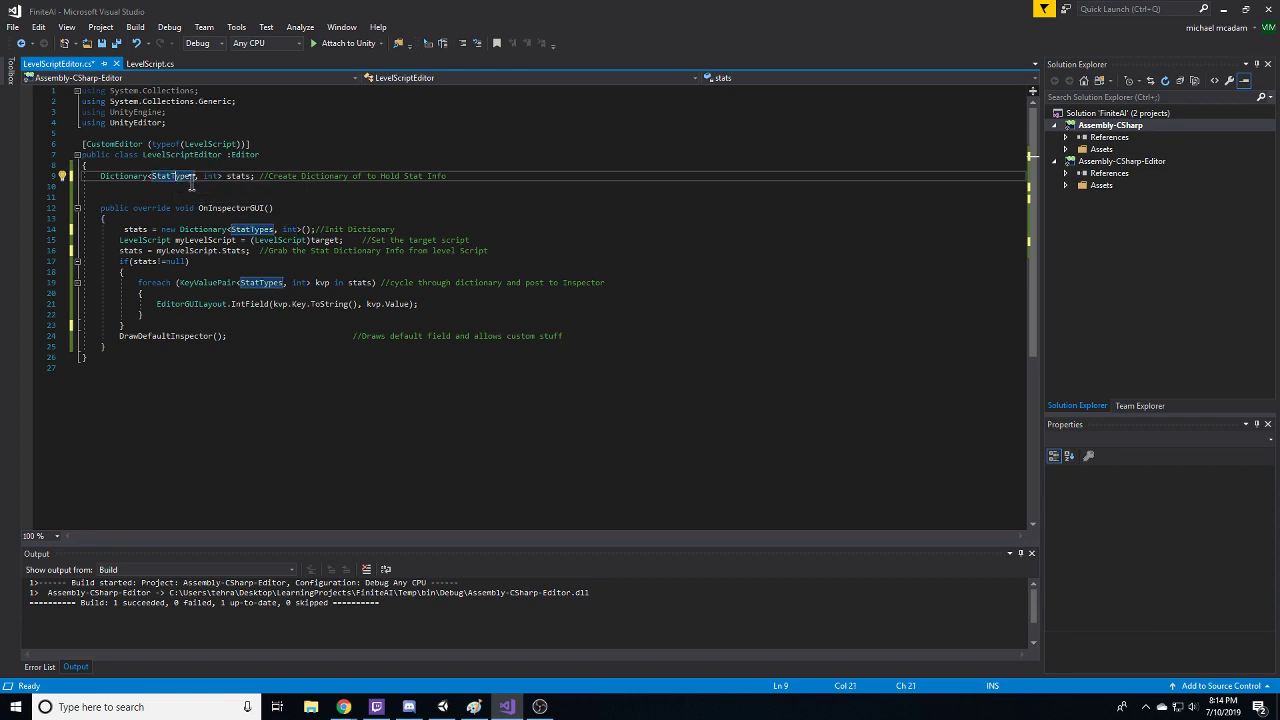
double_click(211, 176)
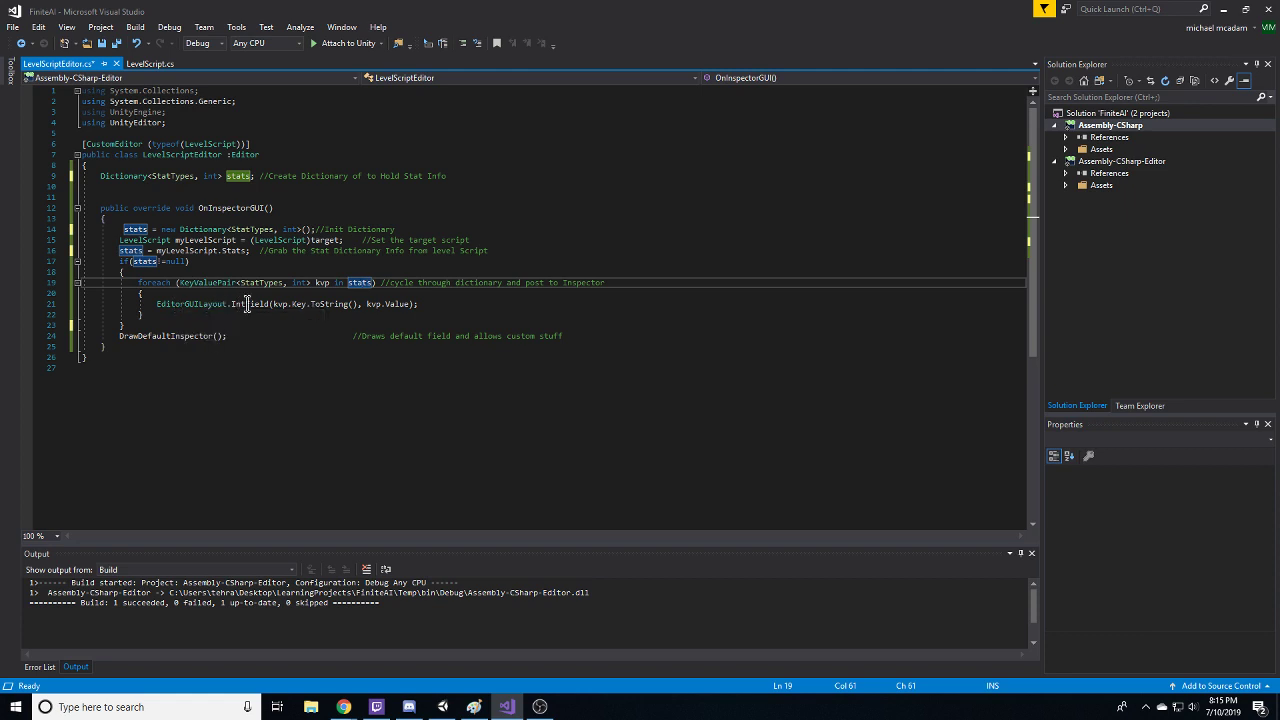
left_click(273, 304)
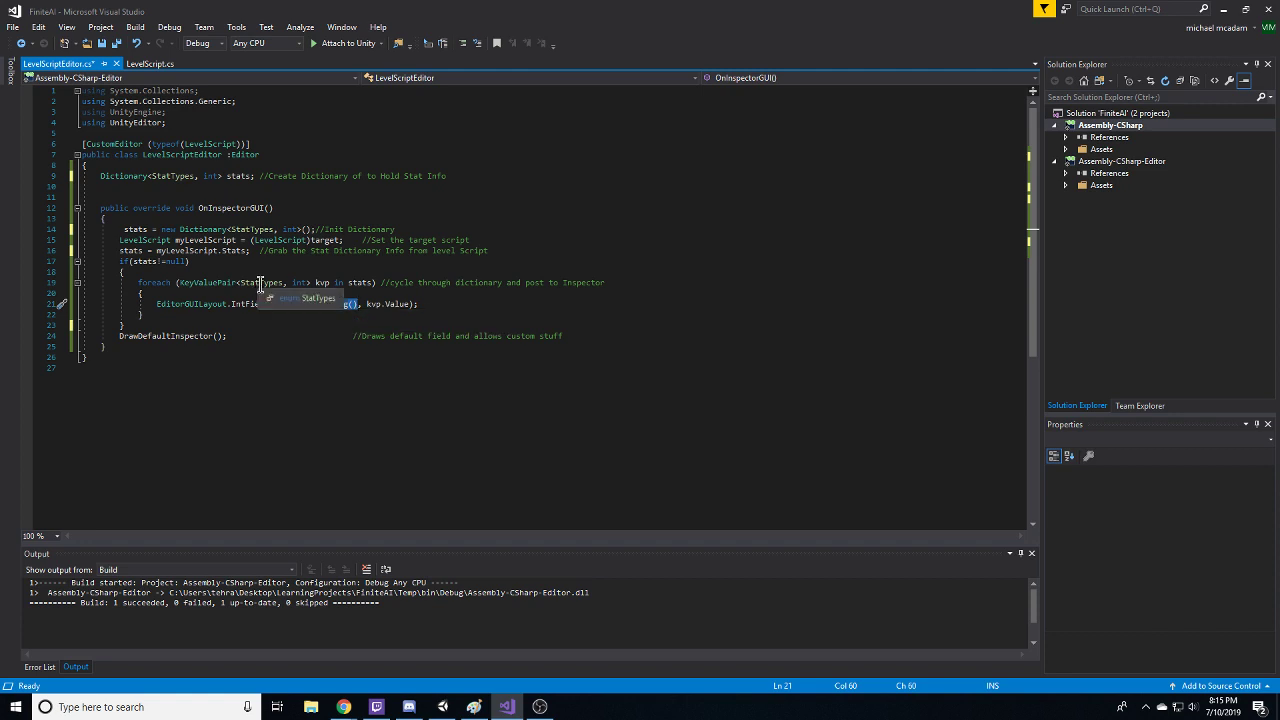
left_click(333, 336)
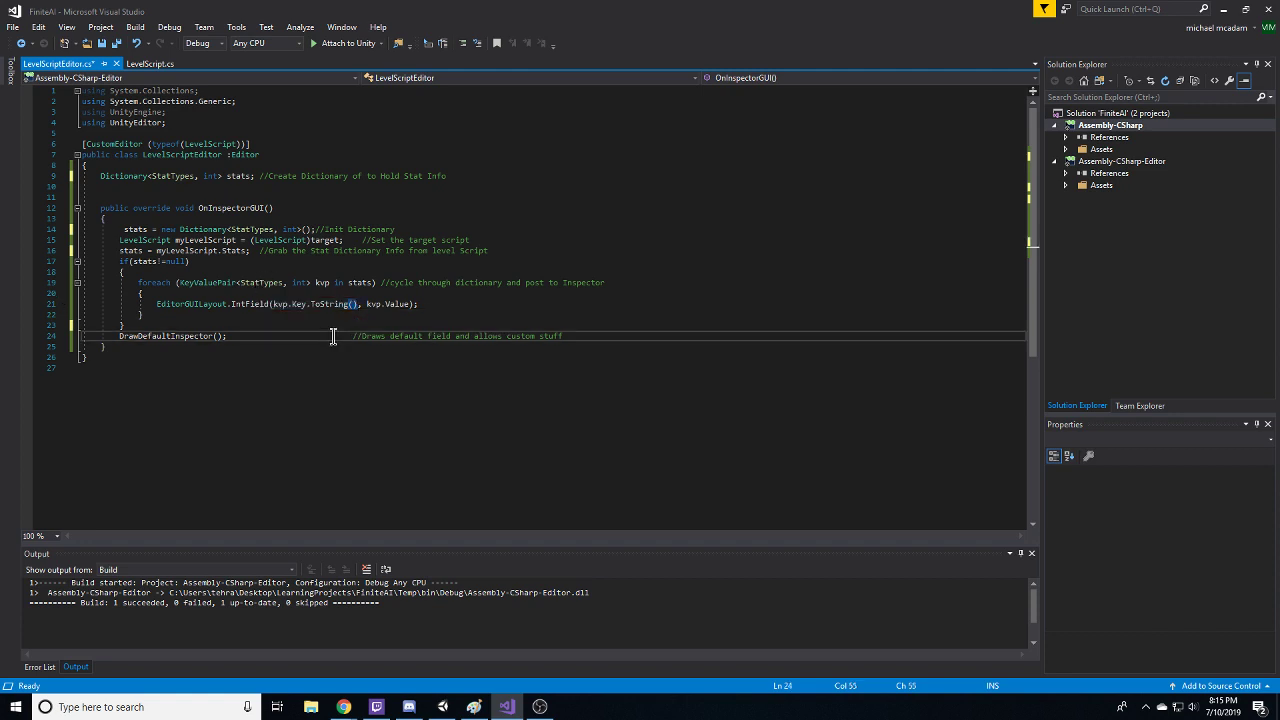
left_click(367, 304)
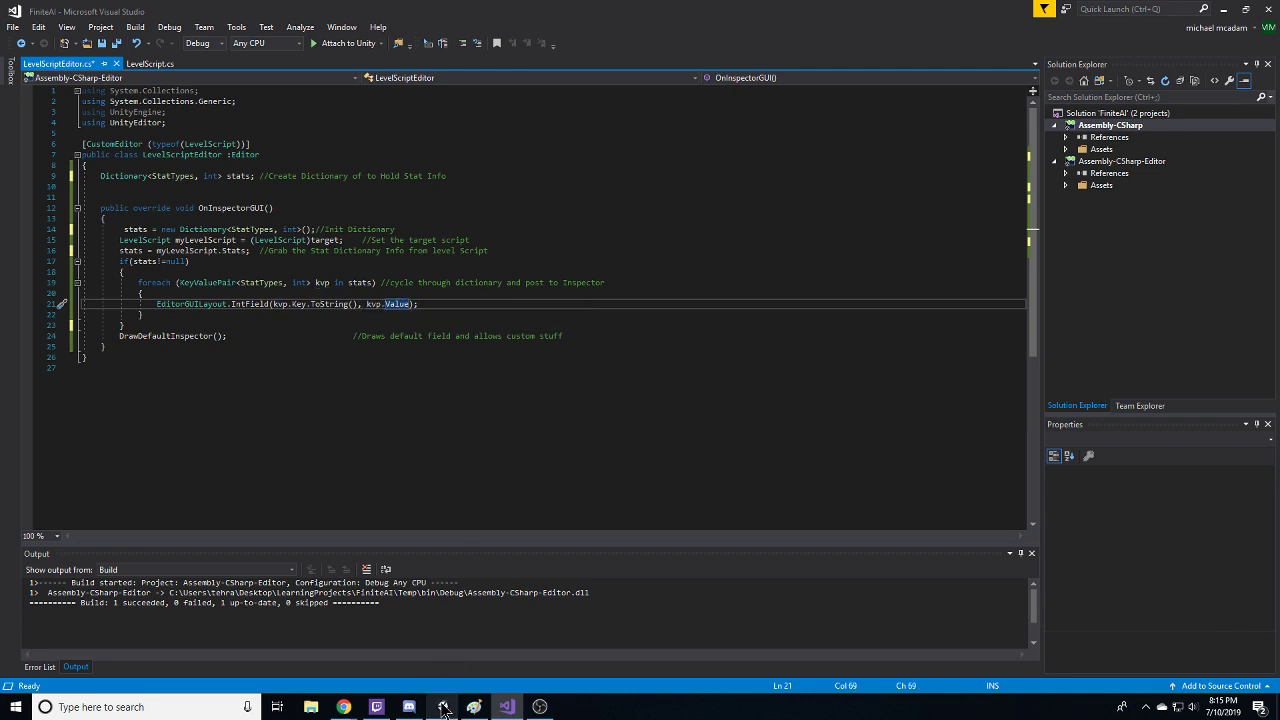
Step: Enter and exit play mode in Unity with Enemy selected, checking its Level Script
left_click(443, 707)
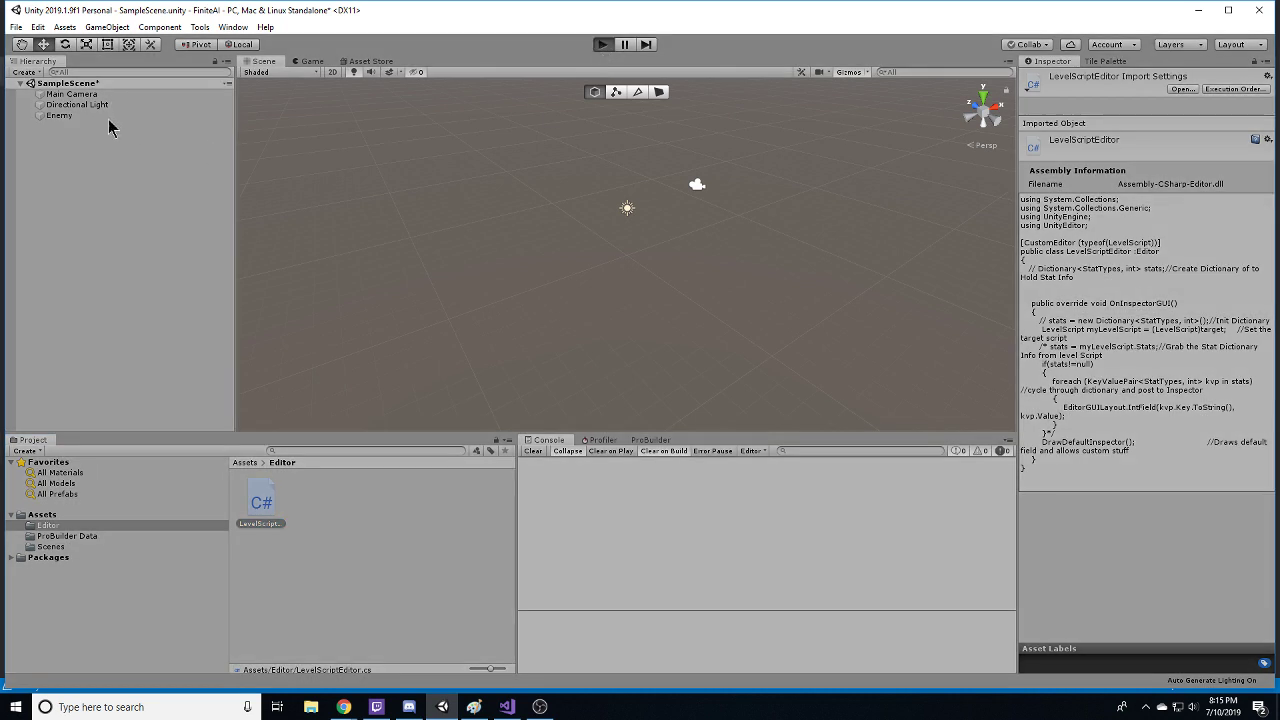
mouse_move(67, 122)
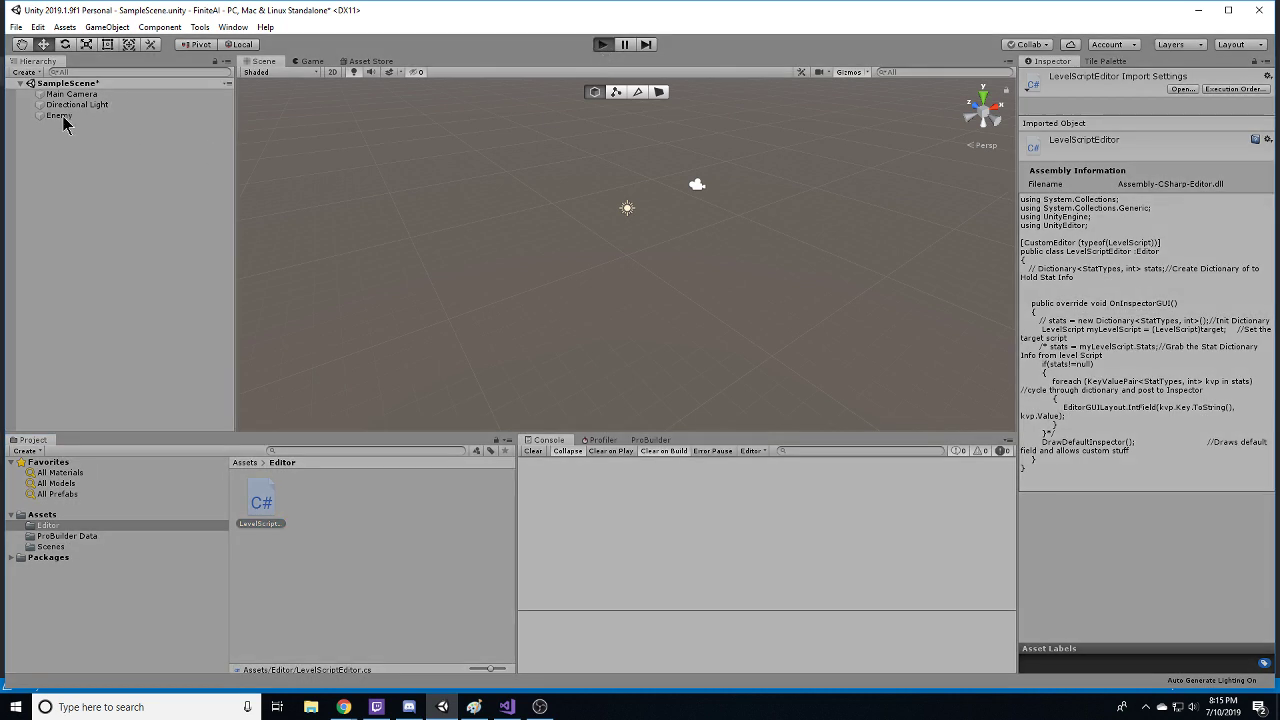
left_click(602, 44)
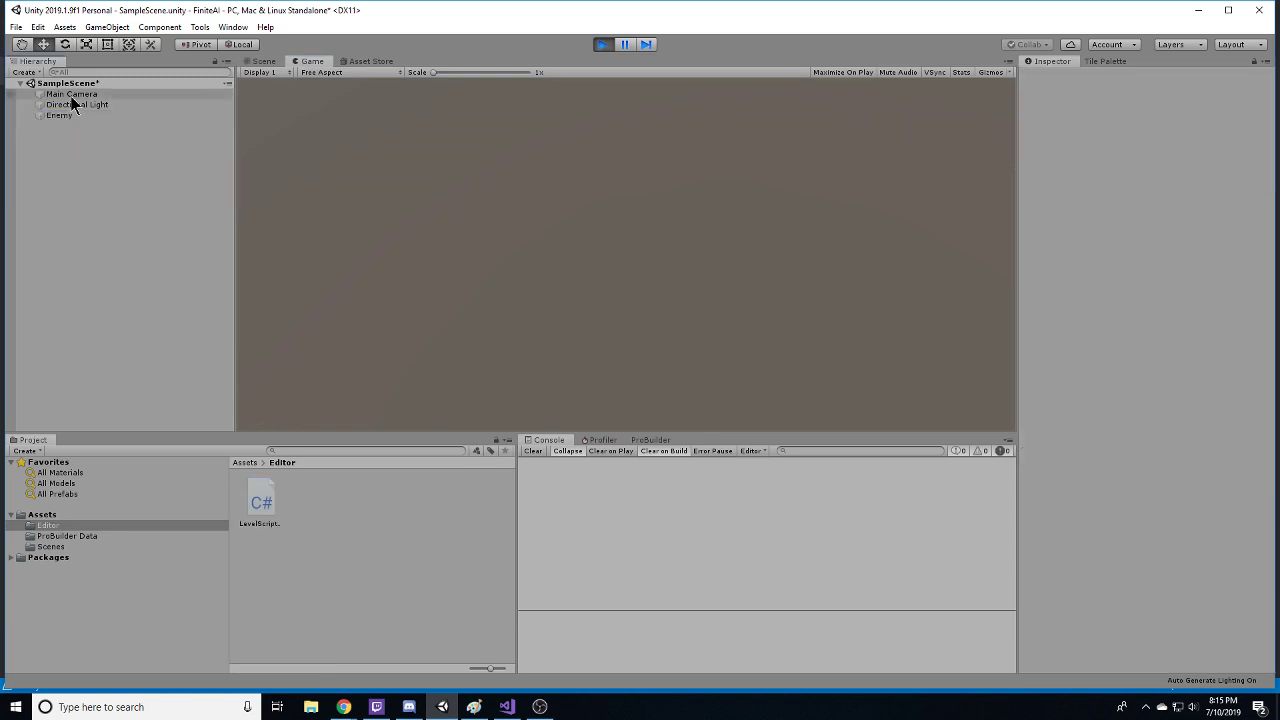
left_click(59, 115)
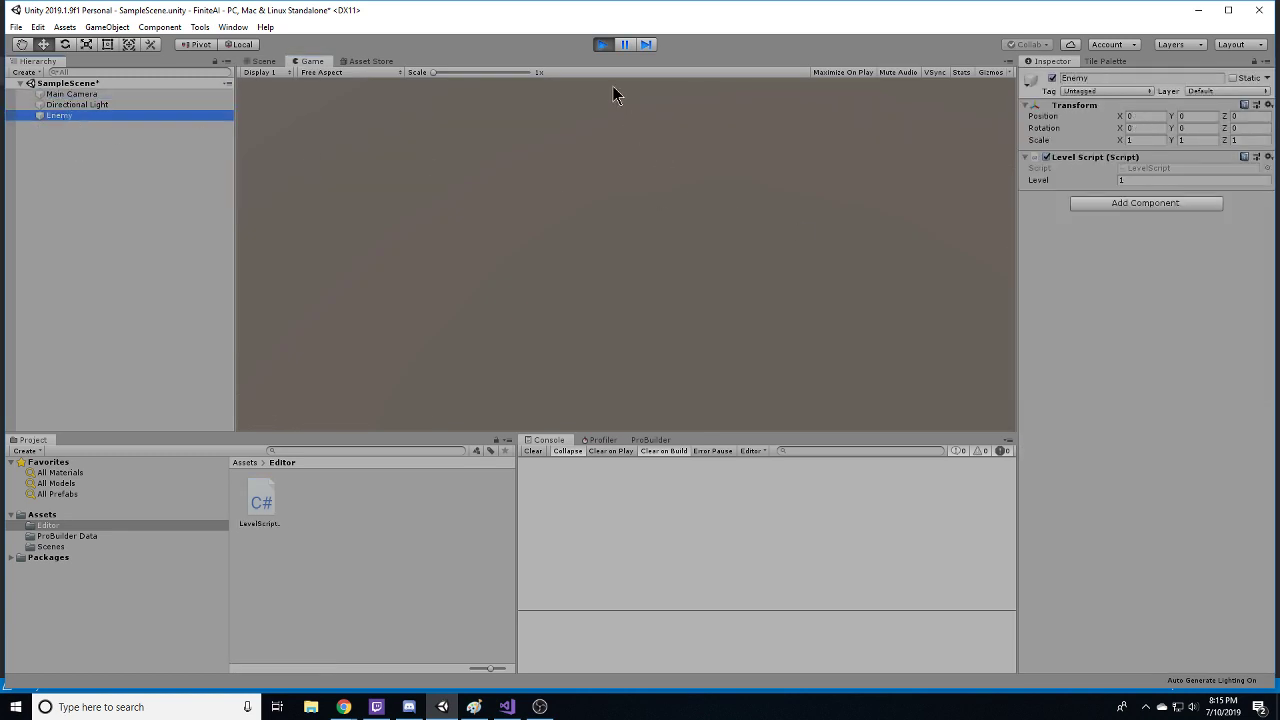
left_click(506, 707)
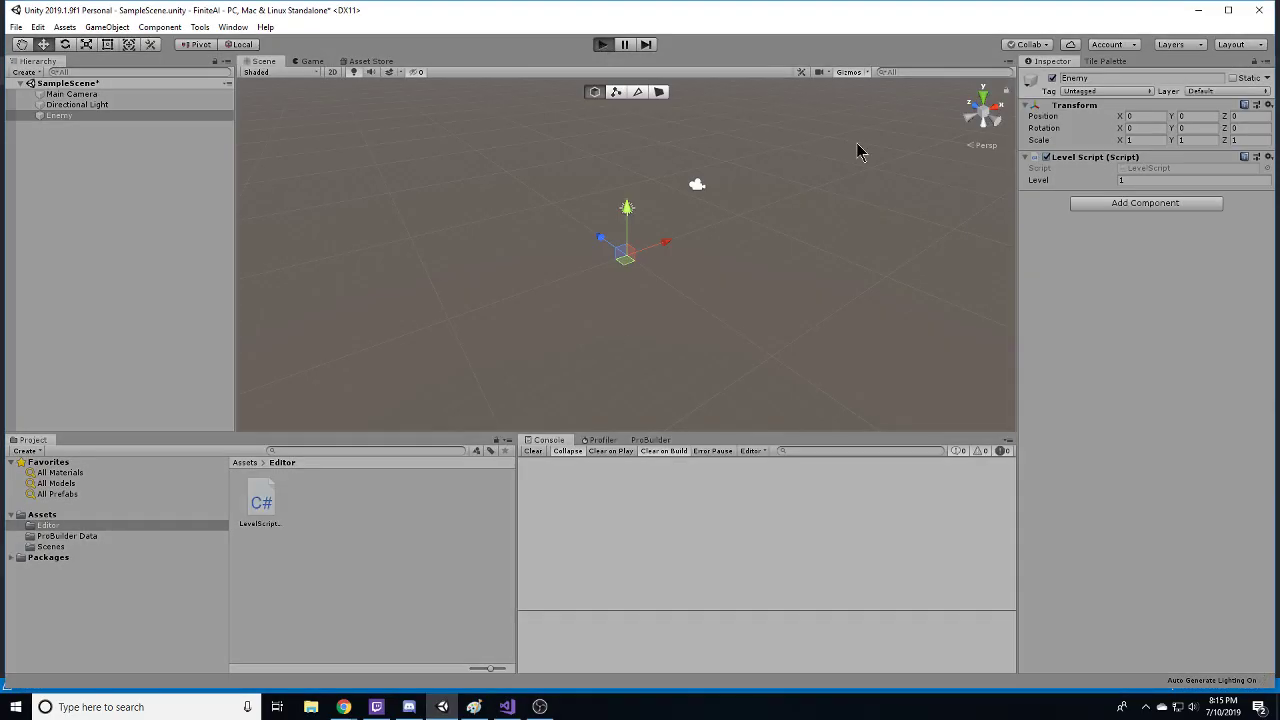
left_click(602, 44)
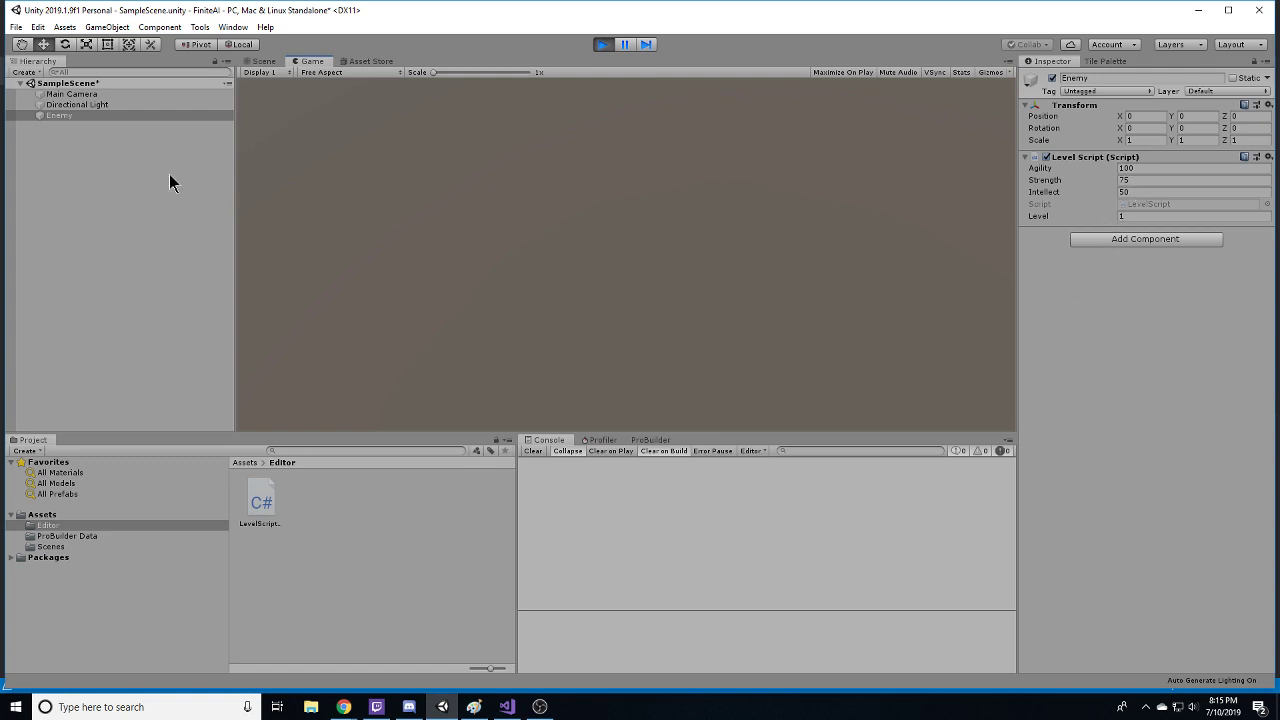
Step: Select Enemy while playing to see Agility 100, Strength 75 and Intellect 50 above Level
left_click(58, 115)
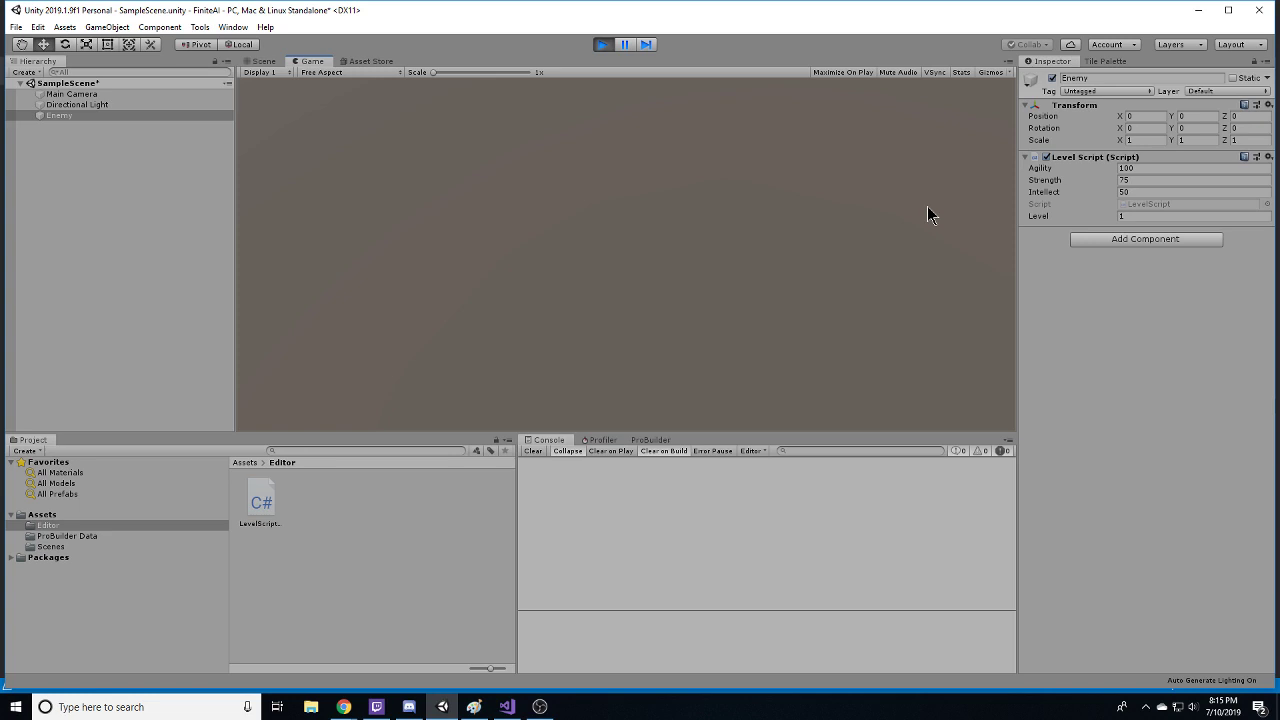
mouse_move(1002, 257)
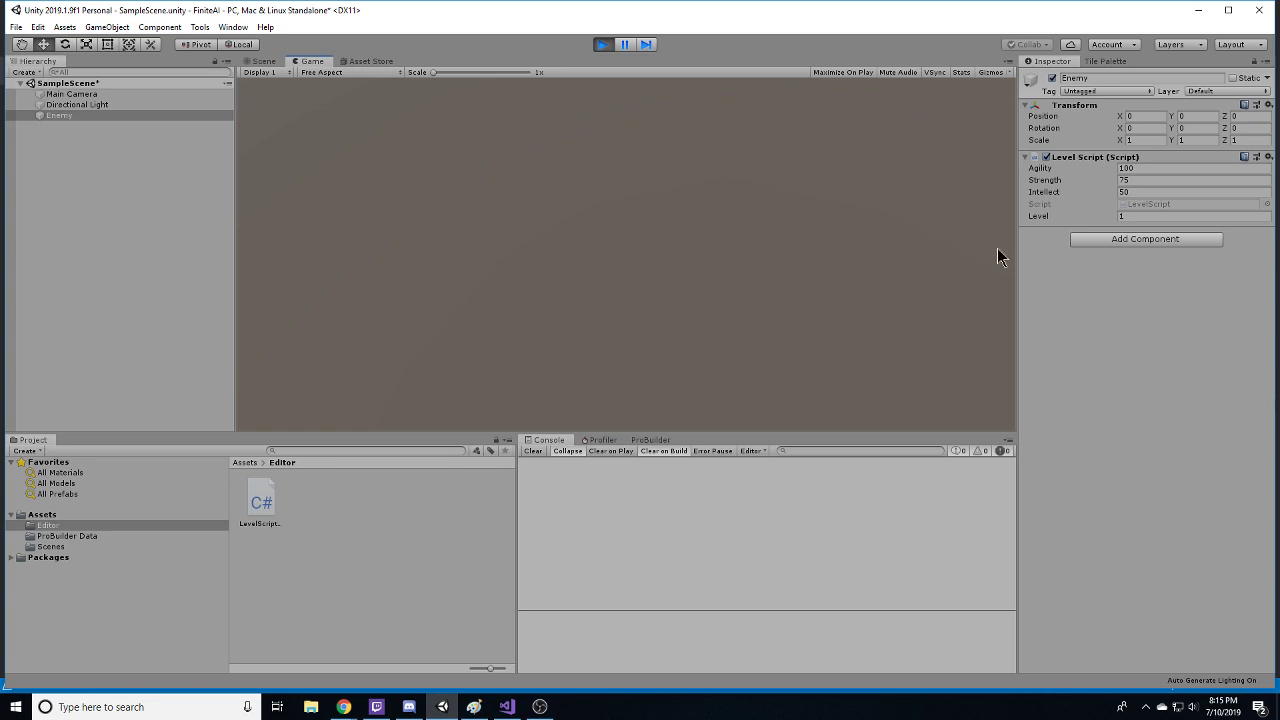
mouse_move(1105, 207)
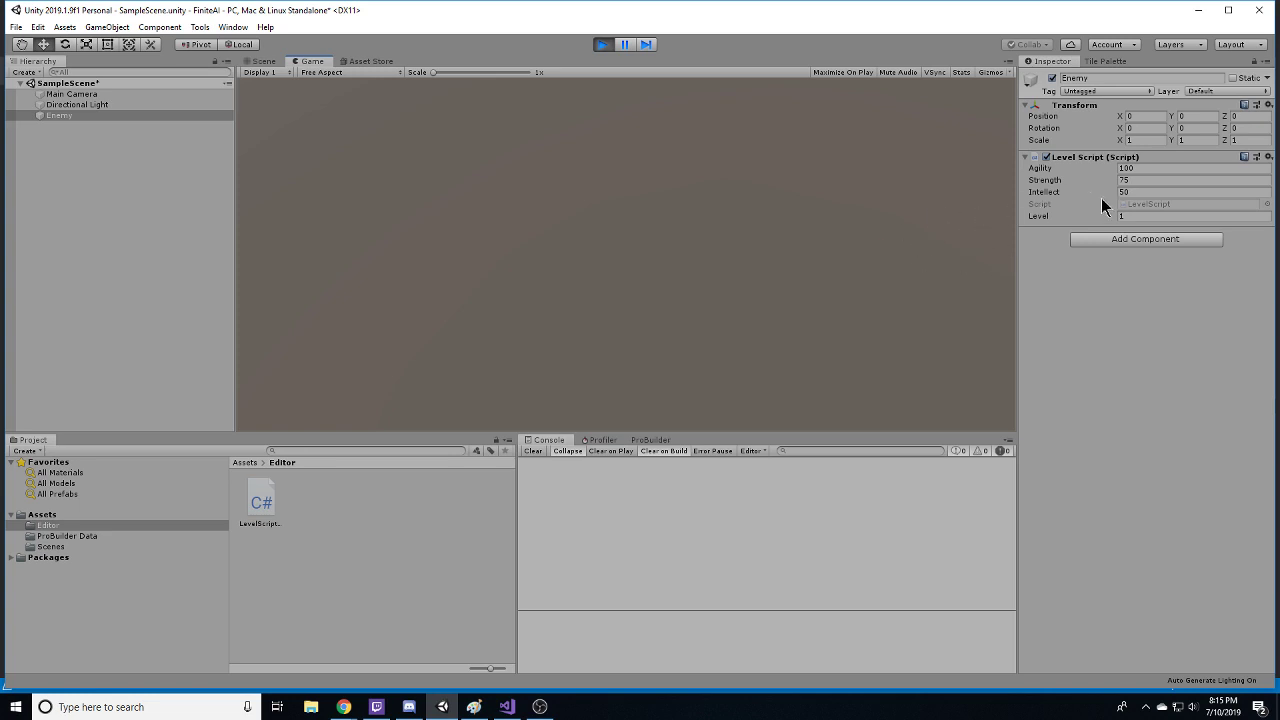